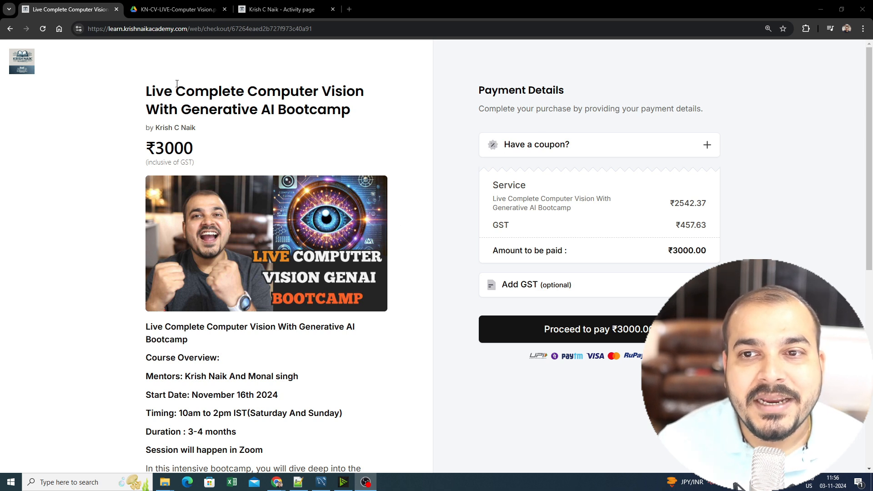
# Highlight the checkout details: course title, November 16th 2024 start, 10am Zoom sessions, mentors, ₹3000 price
pyautogui.moveTo(174, 91); pyautogui.dragTo(349, 110)
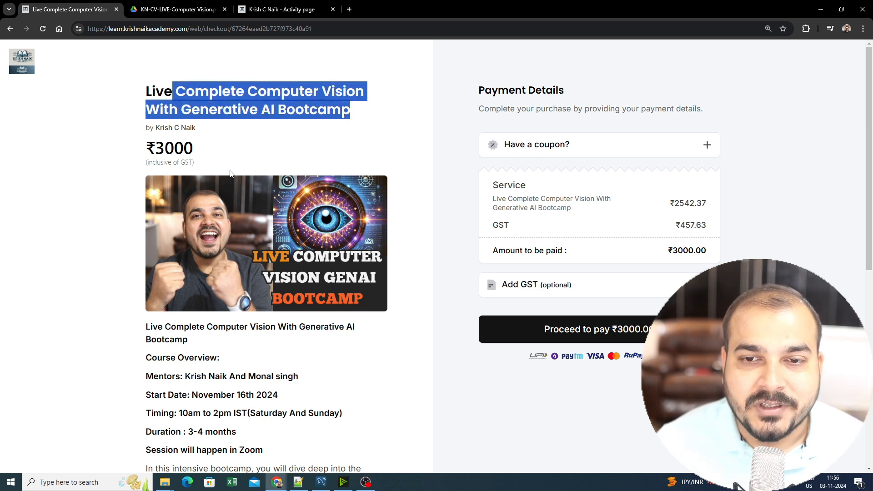
pyautogui.scroll(-3)
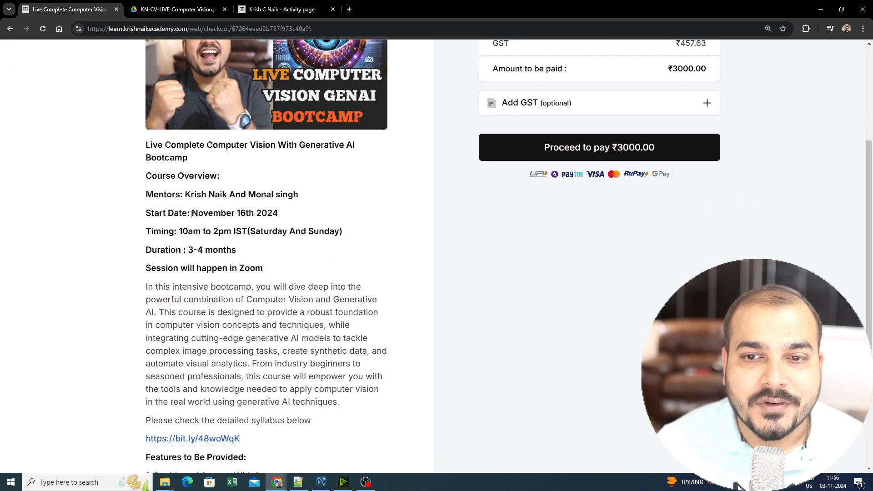
pyautogui.moveTo(190, 213); pyautogui.dragTo(278, 213)
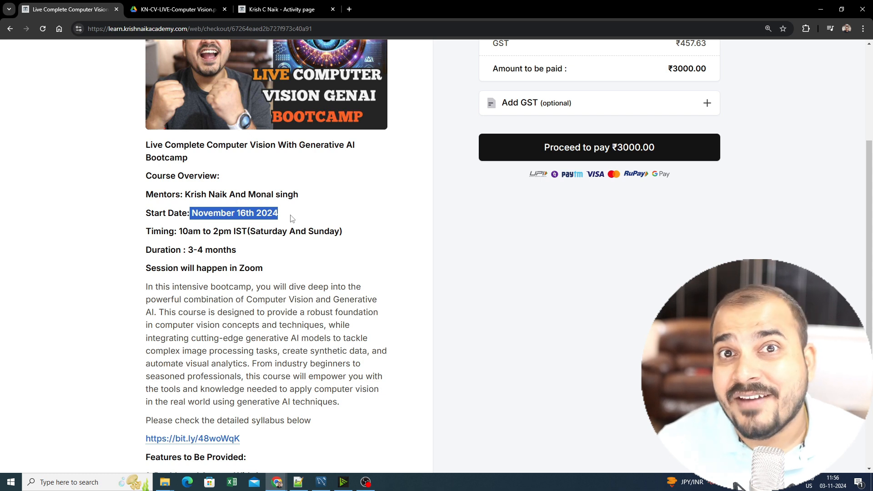
pyautogui.doubleClick(189, 231)
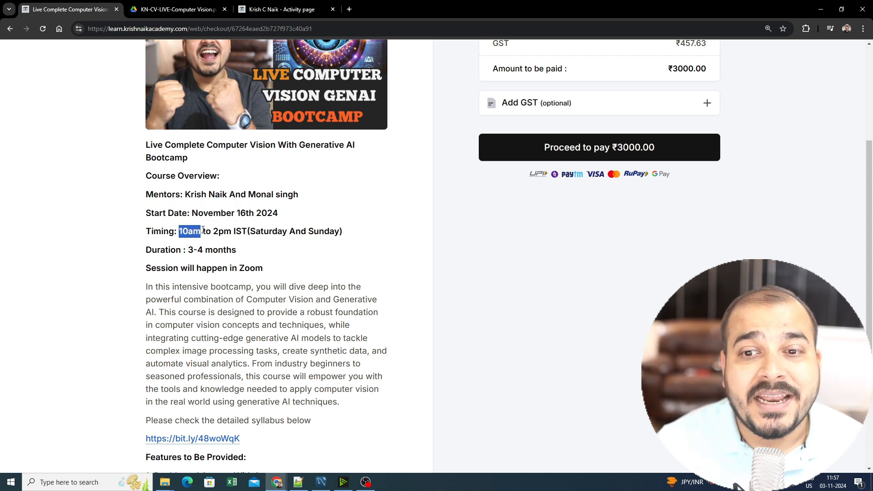
pyautogui.moveTo(200, 231); pyautogui.dragTo(246, 231)
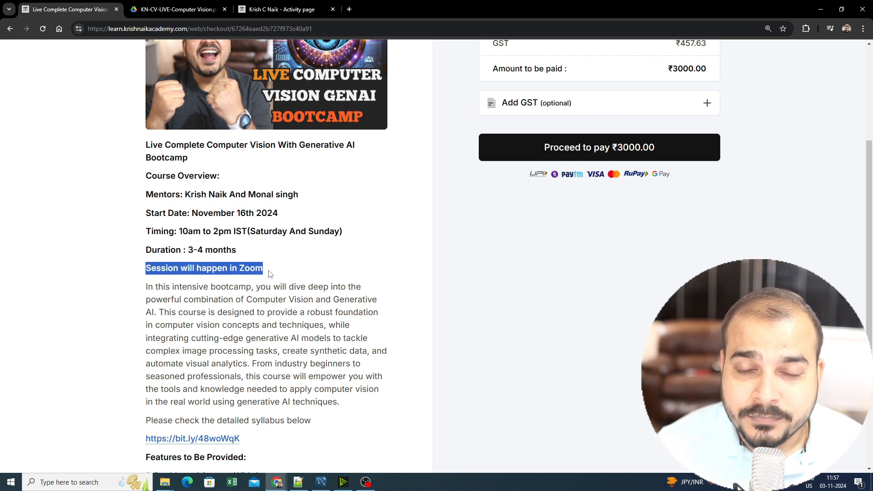
pyautogui.moveTo(330, 264)
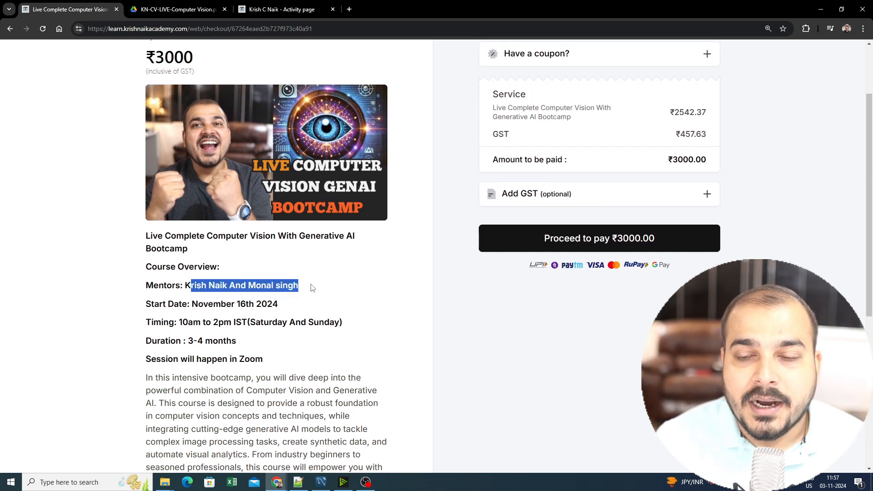
pyautogui.moveTo(312, 287); pyautogui.dragTo(304, 304)
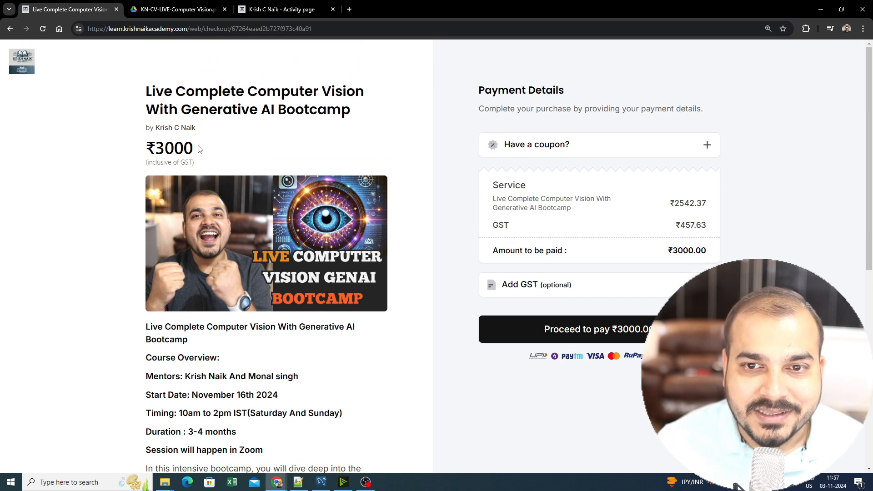
pyautogui.doubleClick(169, 147)
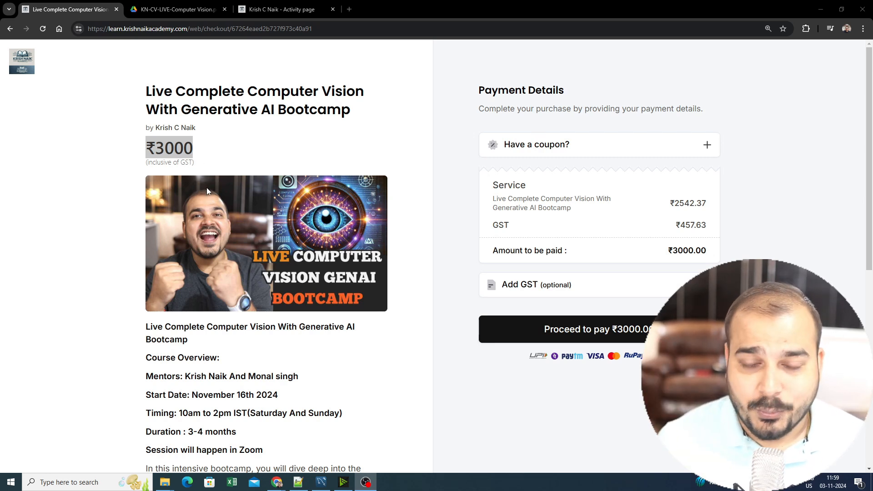
# Review the checkout page further and highlight the resume and mock interview feature
pyautogui.scroll(-3)
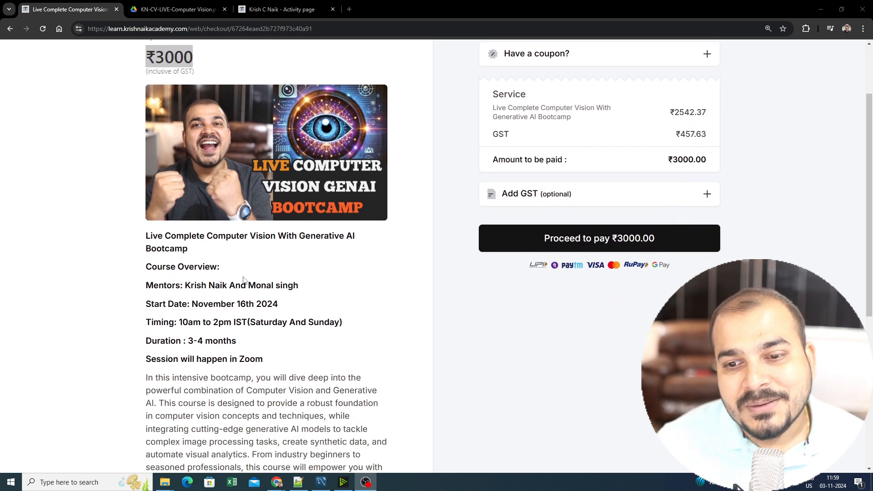
pyautogui.scroll(-3)
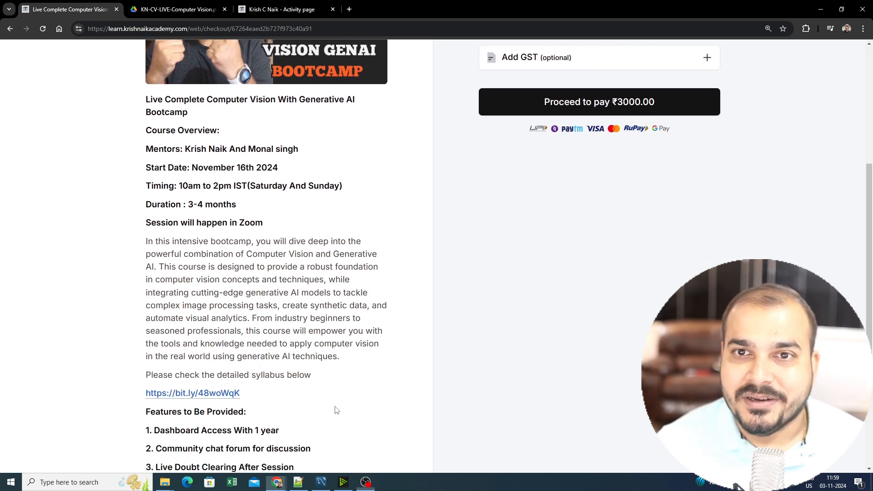
pyautogui.click(175, 9)
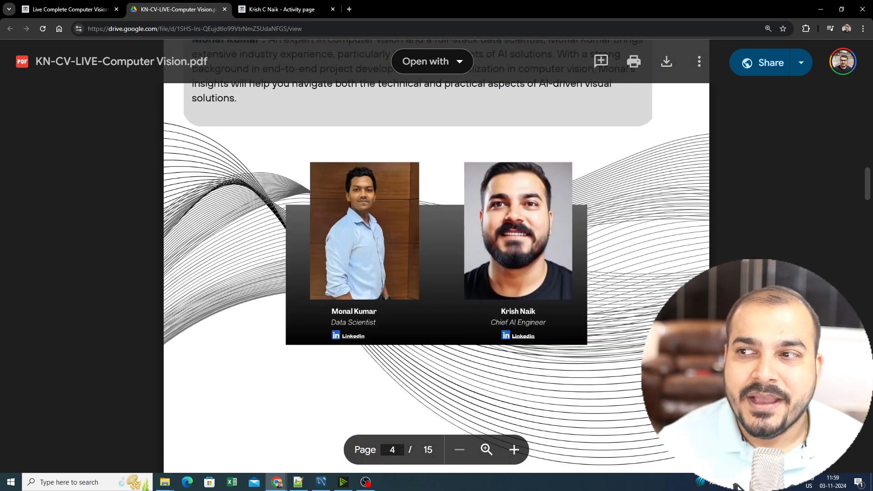
pyautogui.click(66, 9)
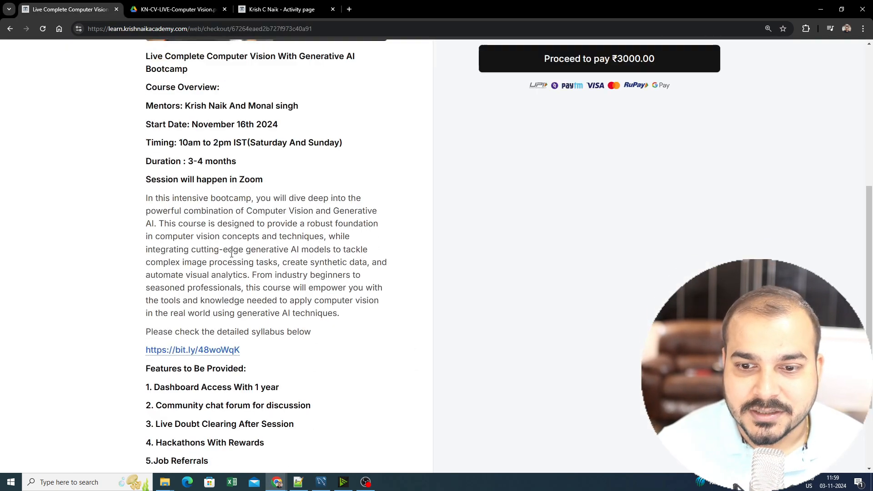
pyautogui.scroll(-3)
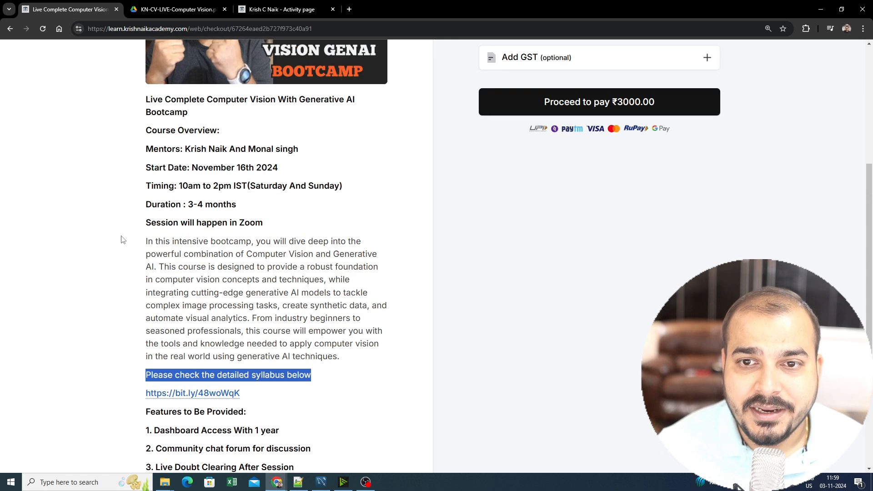
pyautogui.scroll(-3)
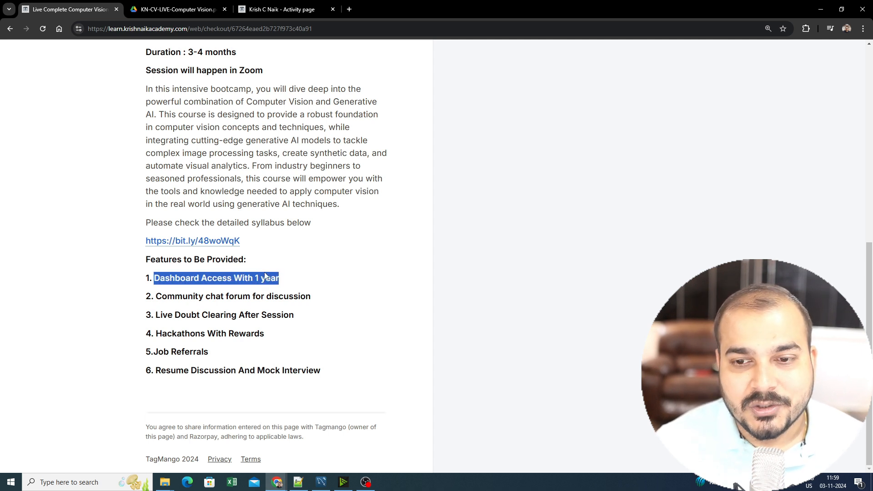
pyautogui.click(163, 296)
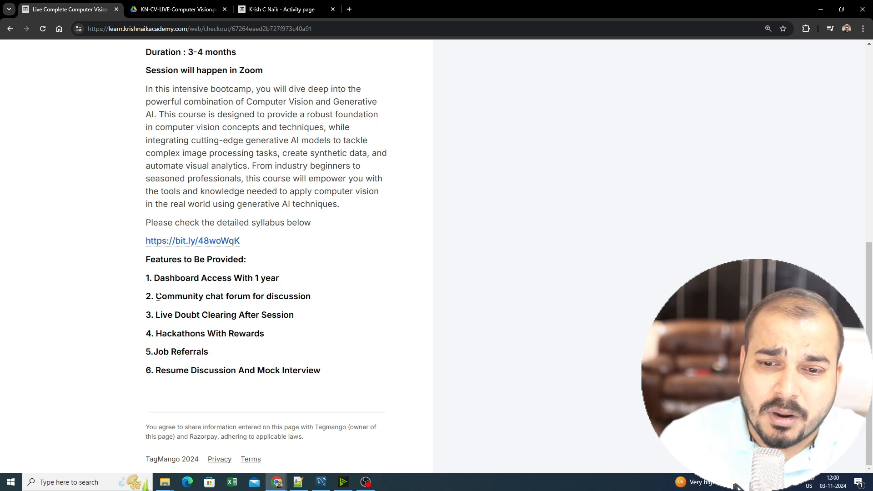
pyautogui.moveTo(156, 296); pyautogui.dragTo(237, 295)
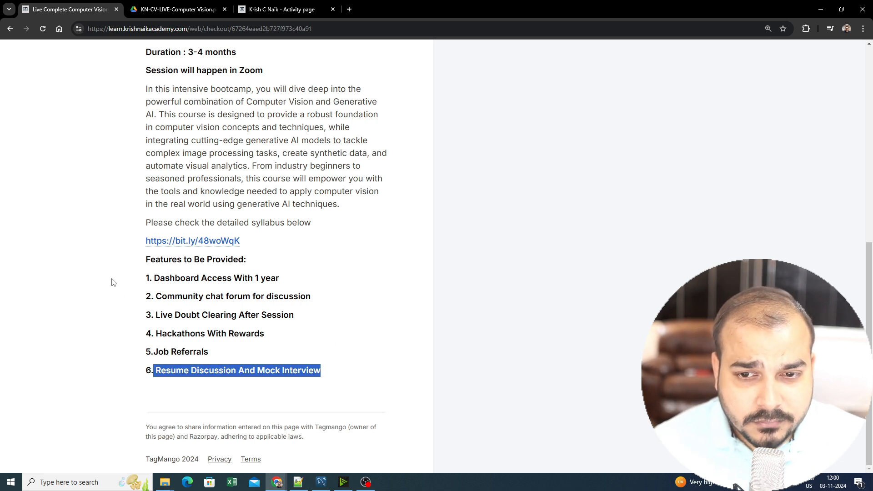
pyautogui.moveTo(216, 250)
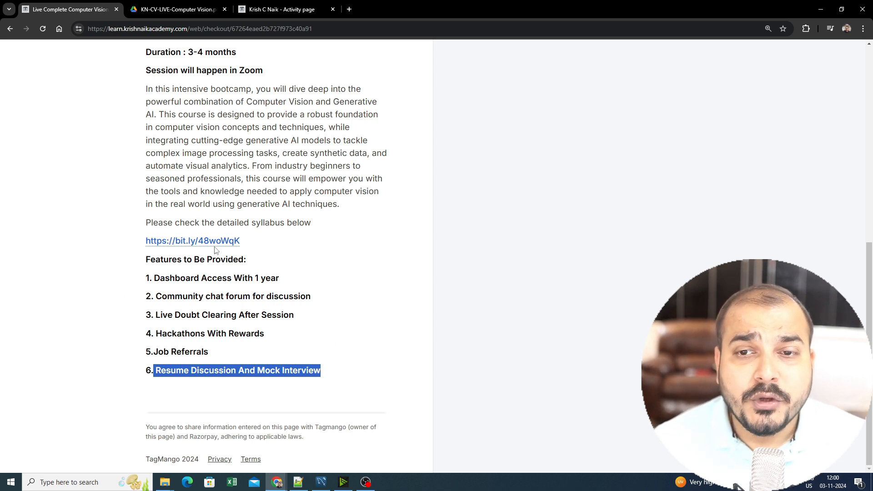
# Follow the bit.ly detailed syllabus link and view the Computer Vision syllabus PDF's course information in Drive
pyautogui.click(192, 240)
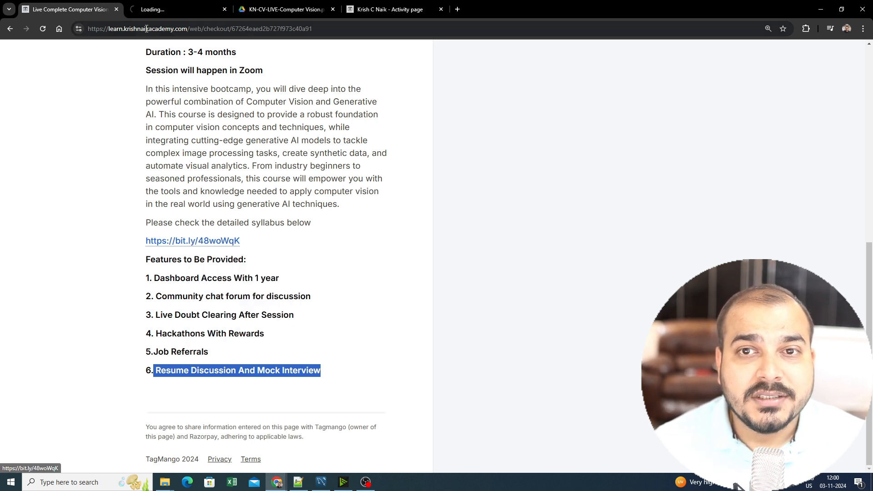
pyautogui.click(177, 9)
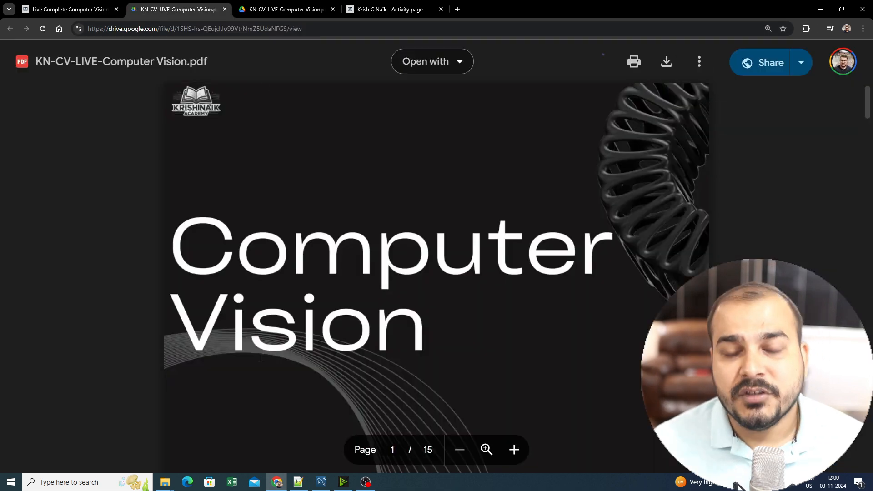
pyautogui.click(67, 10)
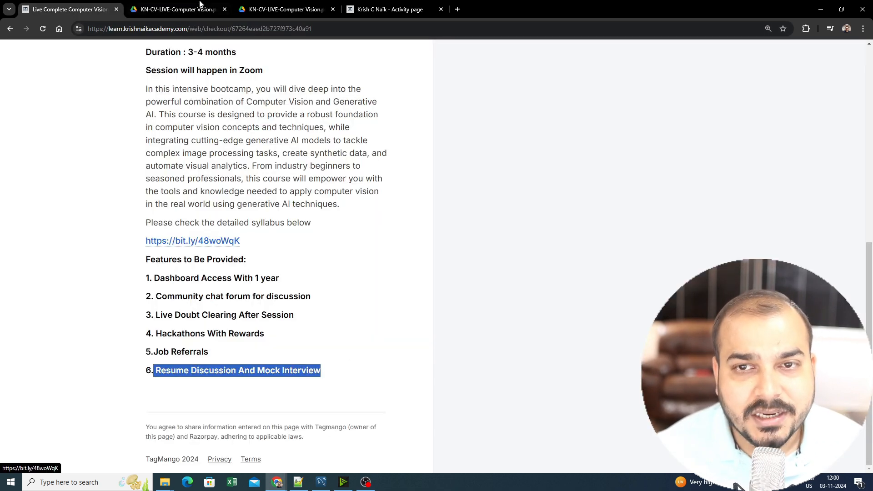
pyautogui.click(176, 9)
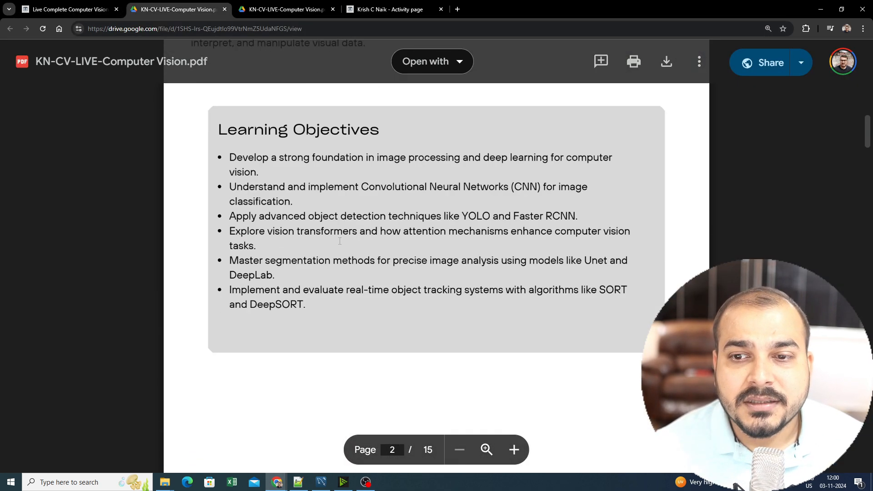
pyautogui.scroll(-3)
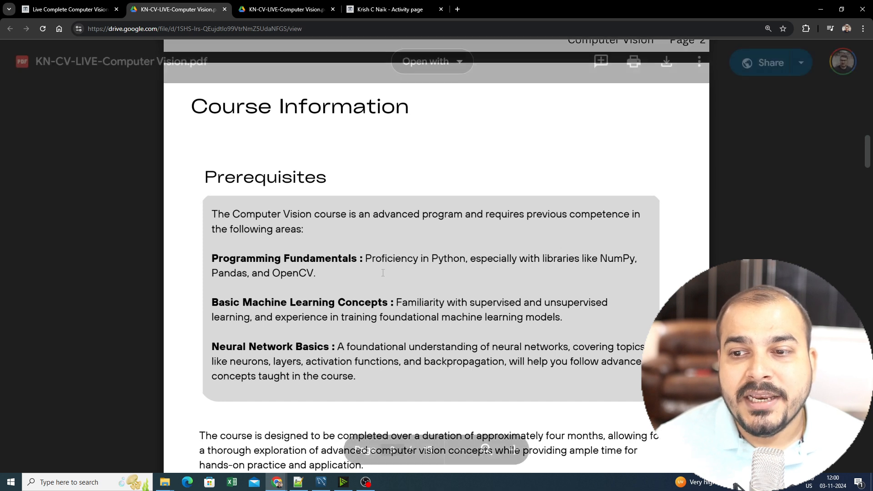
# Highlight the Neural Network Basics prerequisite and 'backpropagation', then move on to the page 4 mentor profiles
pyautogui.moveTo(365, 258); pyautogui.dragTo(638, 257)
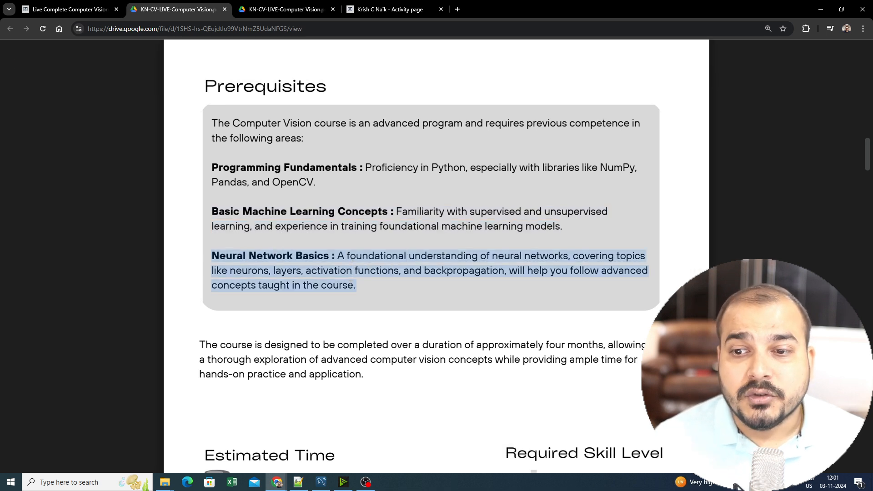
pyautogui.click(333, 276)
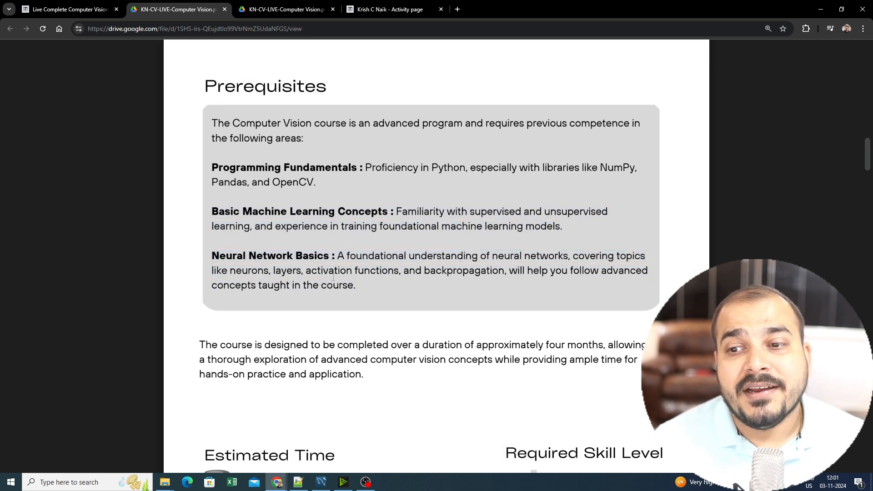
pyautogui.doubleClick(465, 271)
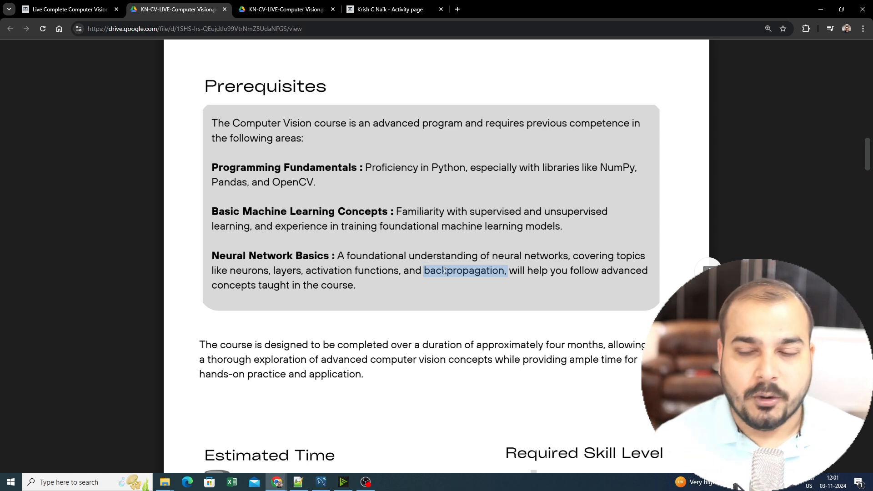
pyautogui.scroll(-3)
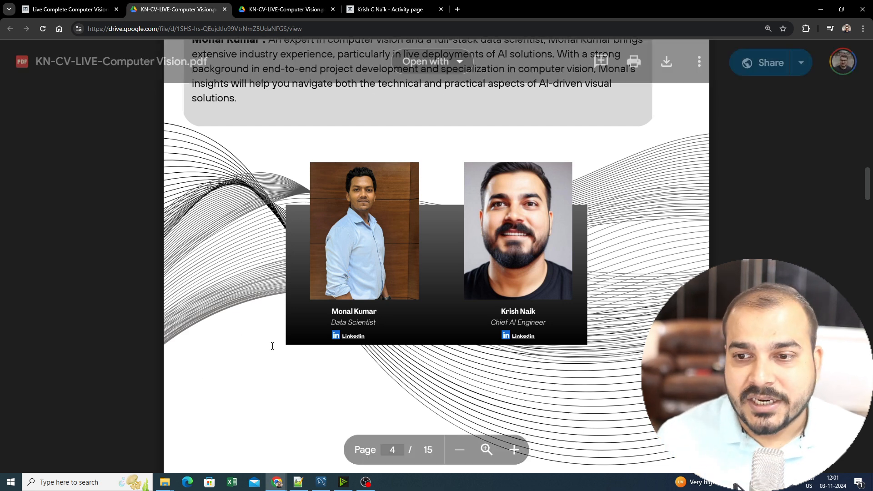
# Read Module 1, highlighting the first neural network topic rows, through the CNN module's Network Architecture row
pyautogui.scroll(-3)
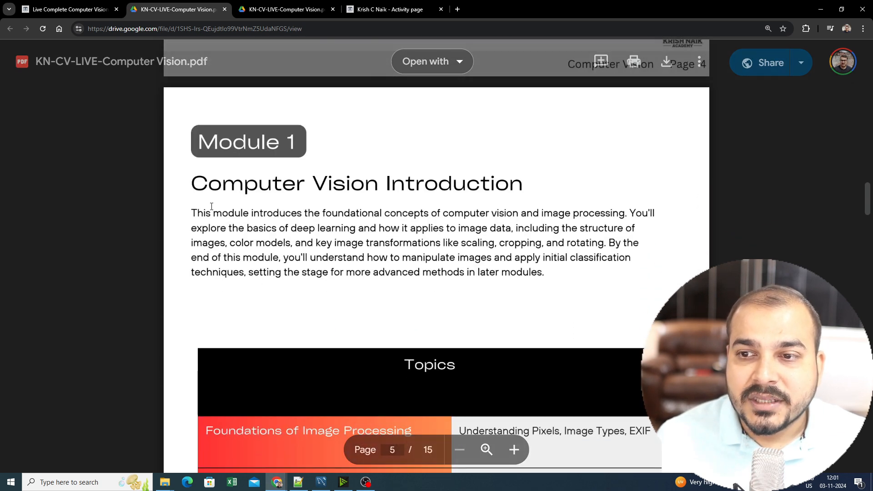
pyautogui.scroll(-3)
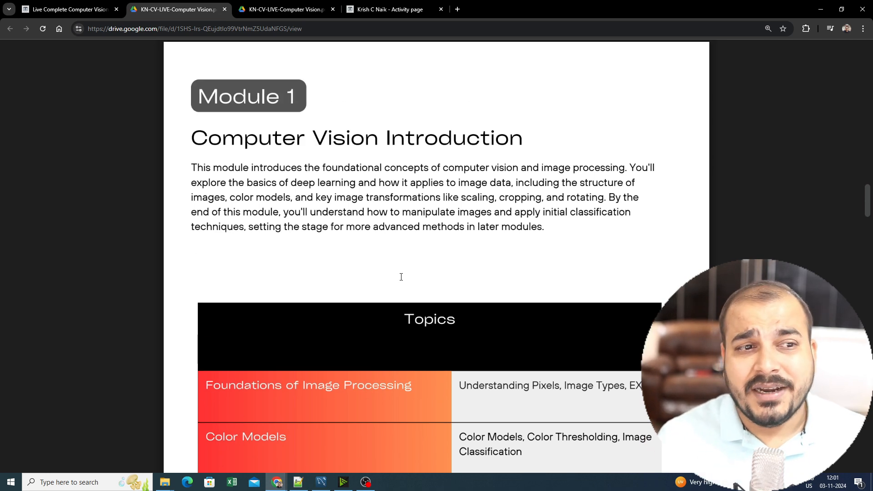
pyautogui.scroll(-3)
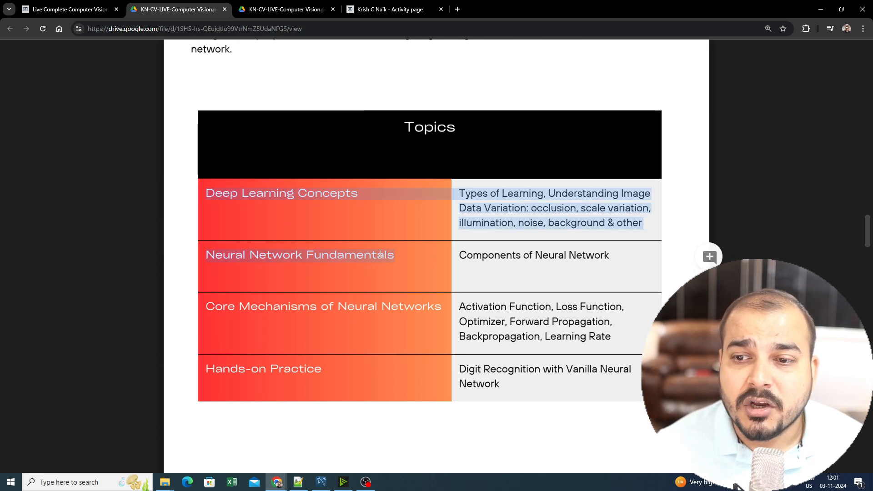
pyautogui.moveTo(394, 255); pyautogui.dragTo(610, 255)
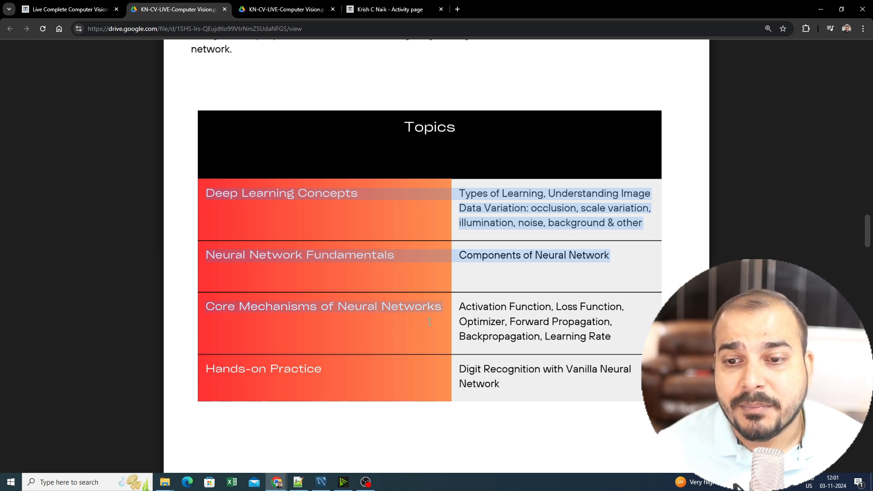
pyautogui.scroll(-3)
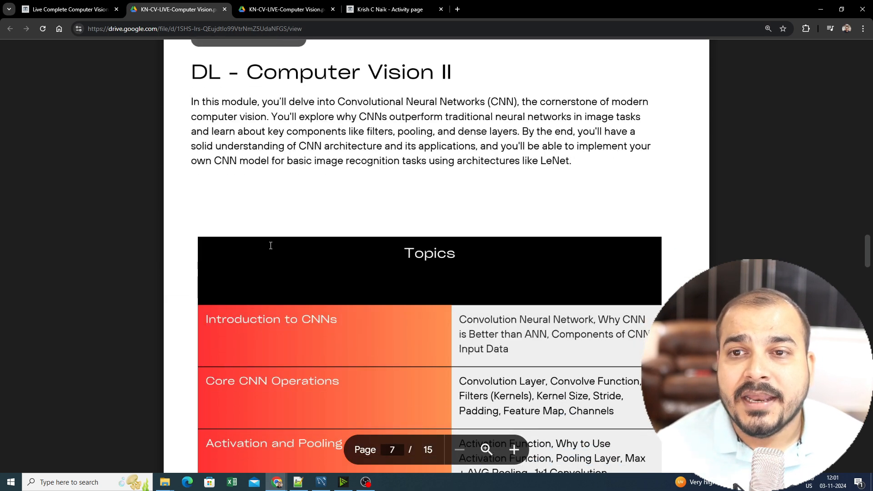
pyautogui.scroll(-3)
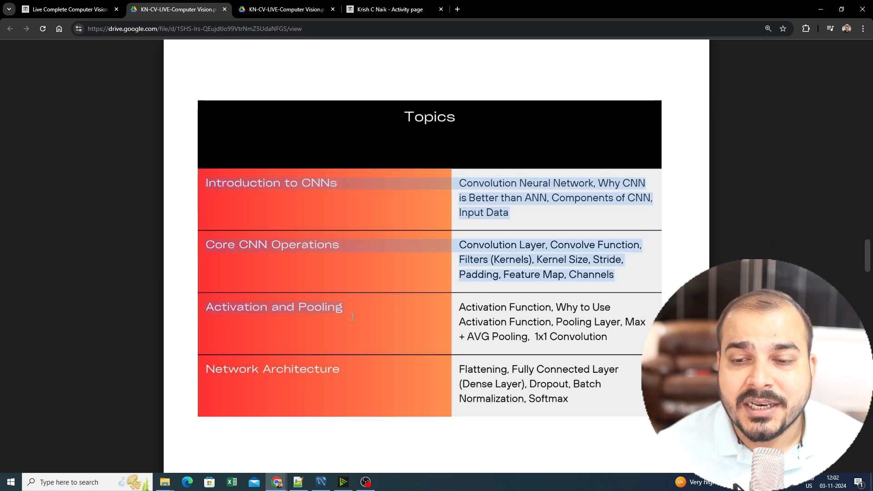
pyautogui.scroll(-3)
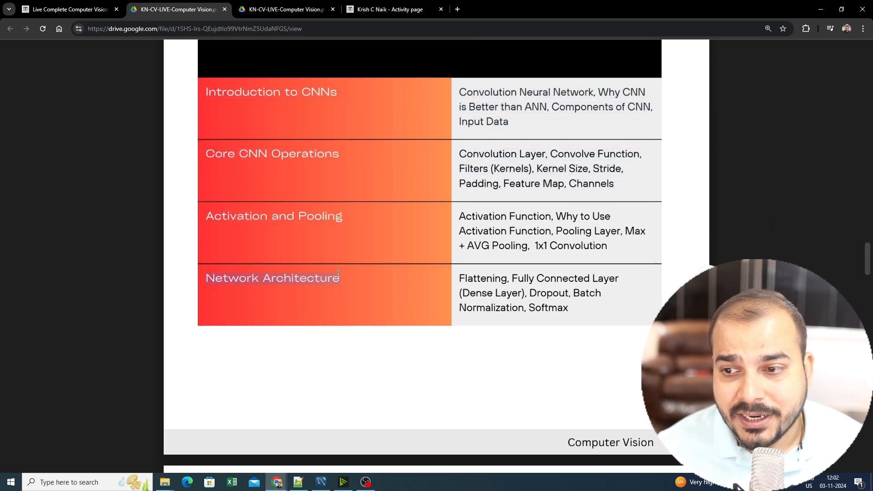
pyautogui.scroll(-3)
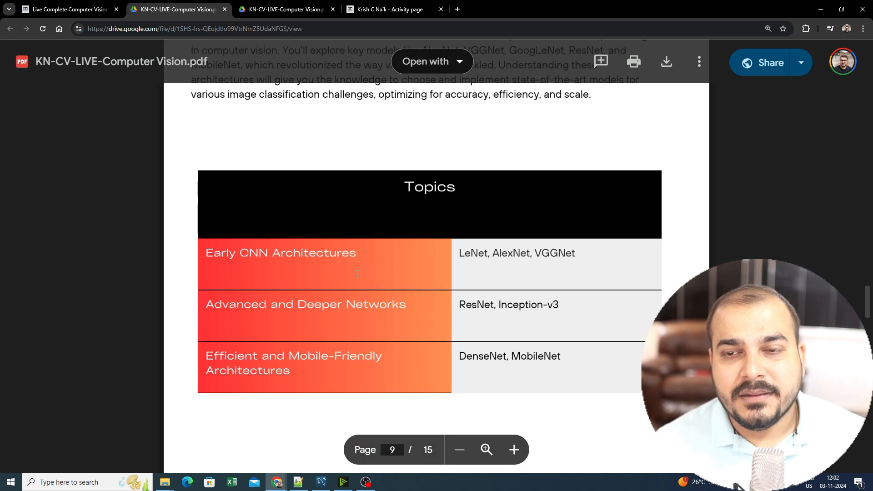
# Reach the Object Detection module and highlight the single-stage YOLO detectors line and 'YOLOv11'
pyautogui.scroll(-3)
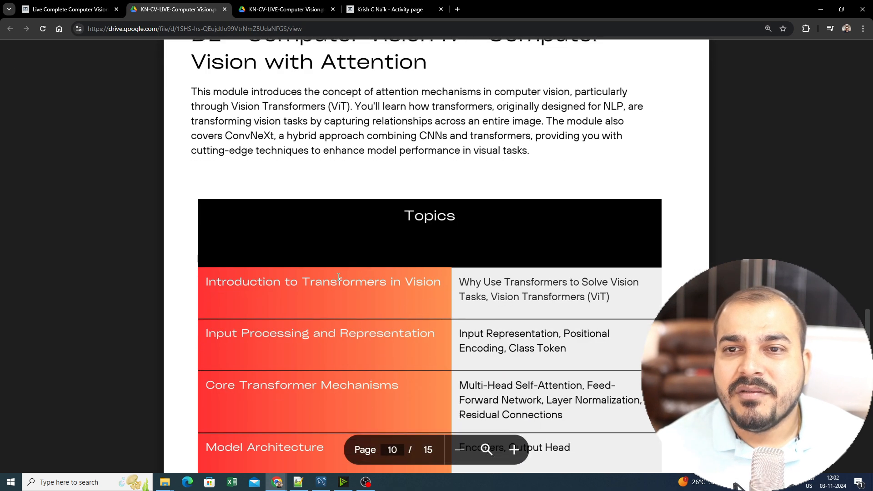
pyautogui.scroll(-3)
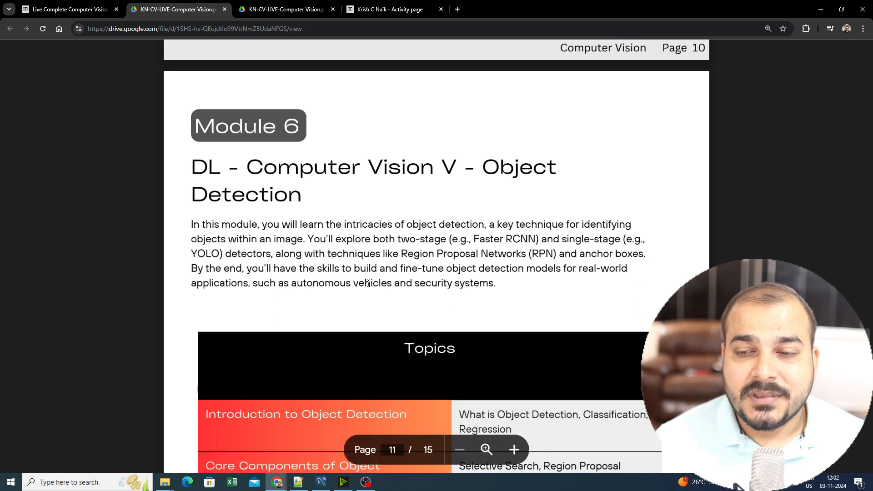
pyautogui.scroll(-3)
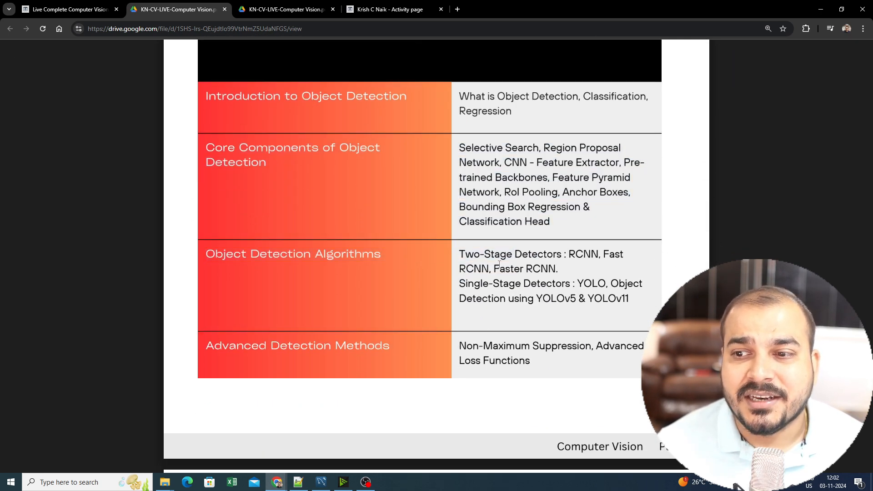
pyautogui.scroll(-3)
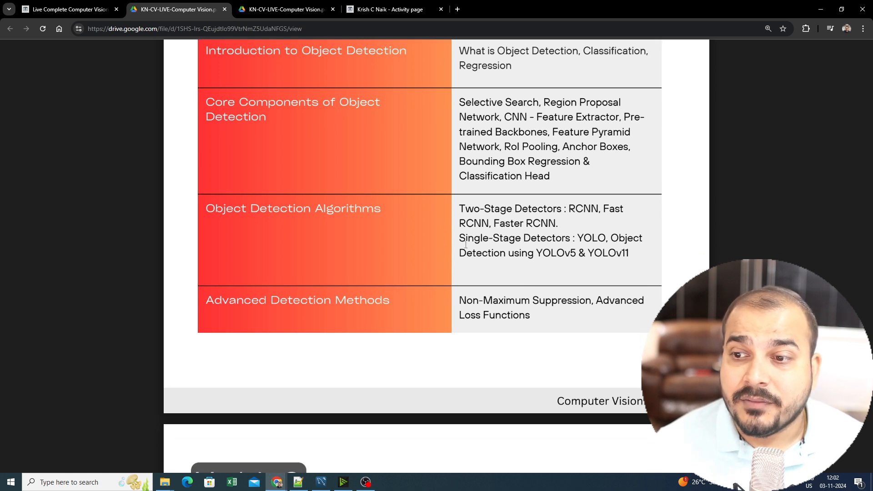
pyautogui.moveTo(459, 238); pyautogui.dragTo(642, 238)
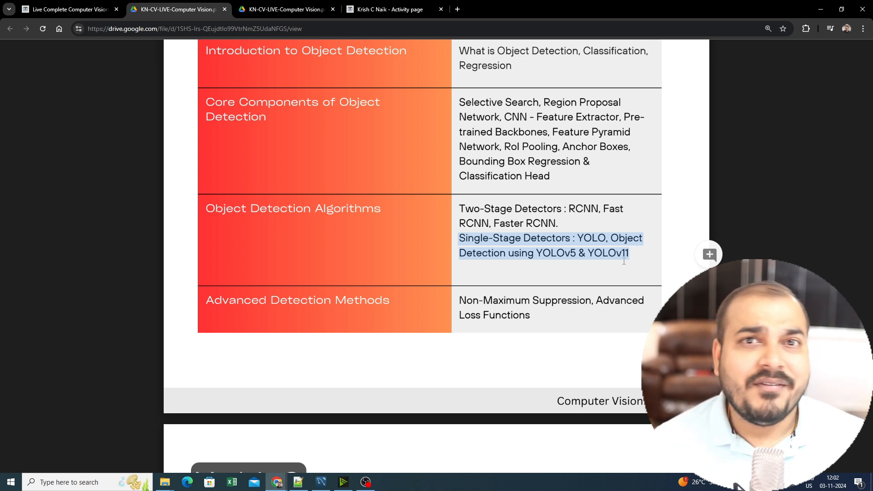
pyautogui.click(607, 254)
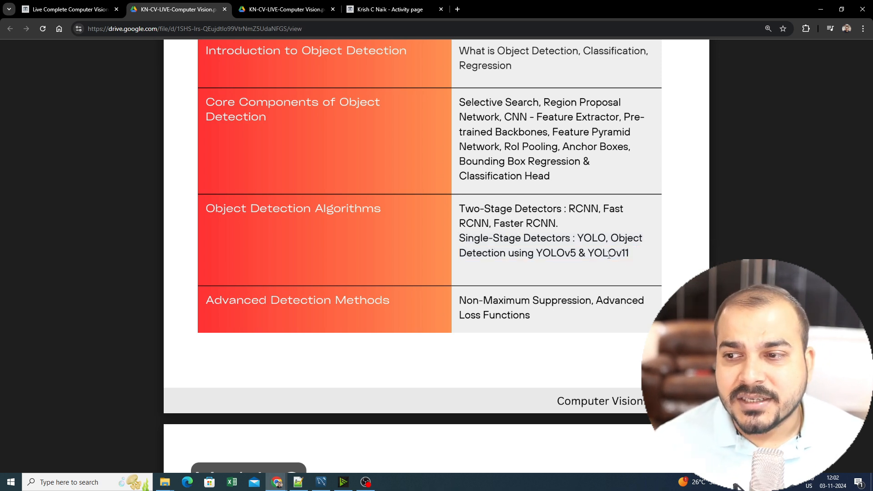
pyautogui.doubleClick(606, 253)
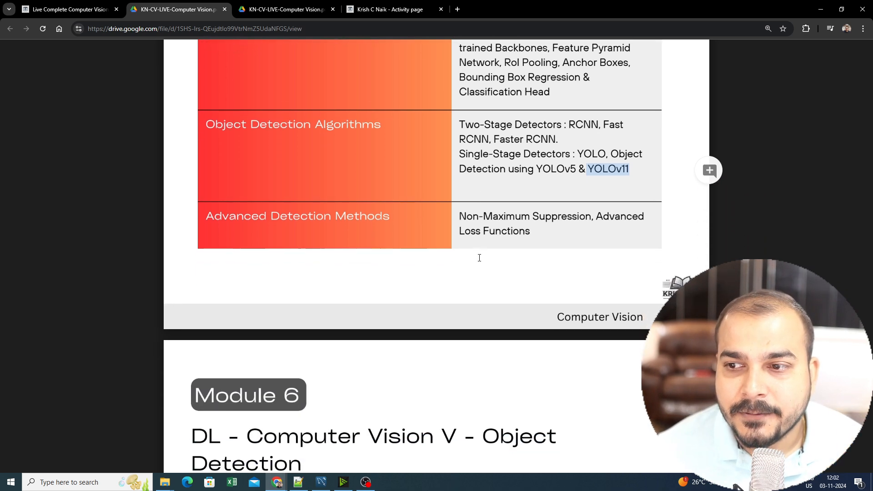
# Read the remaining modules down to page 15, the PRO Module on Generative Models for Vision
pyautogui.scroll(-3)
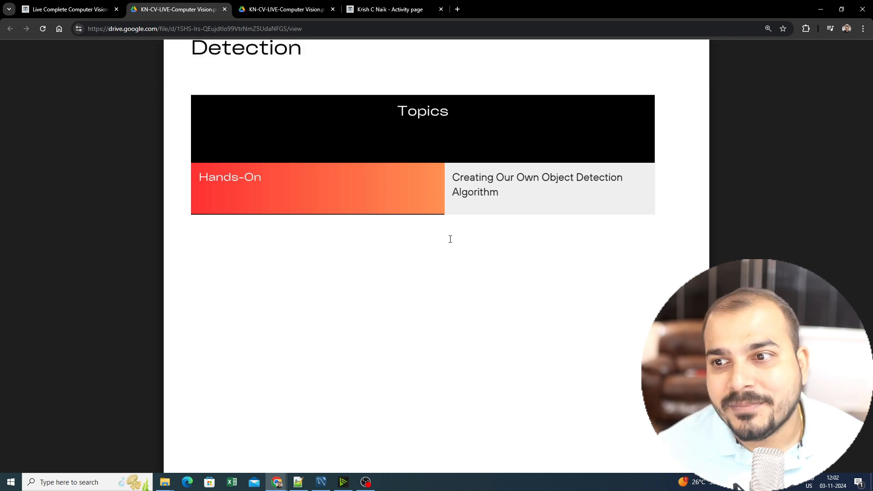
pyautogui.scroll(-3)
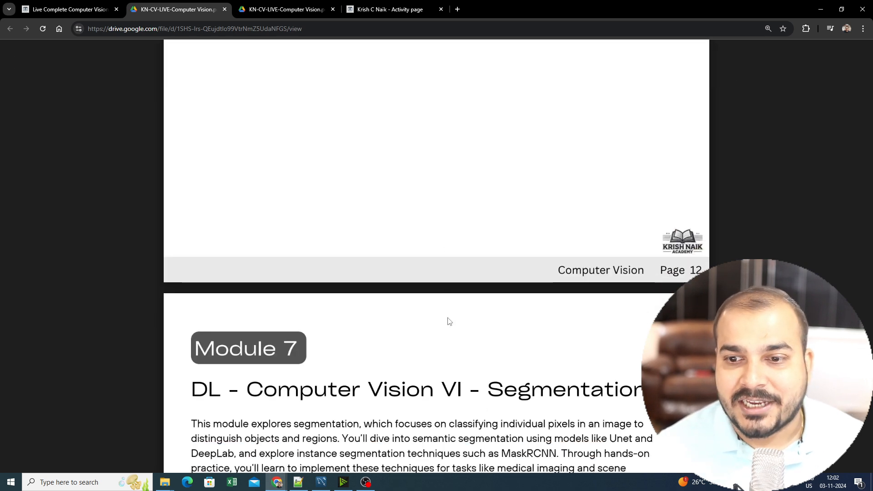
pyautogui.scroll(-3)
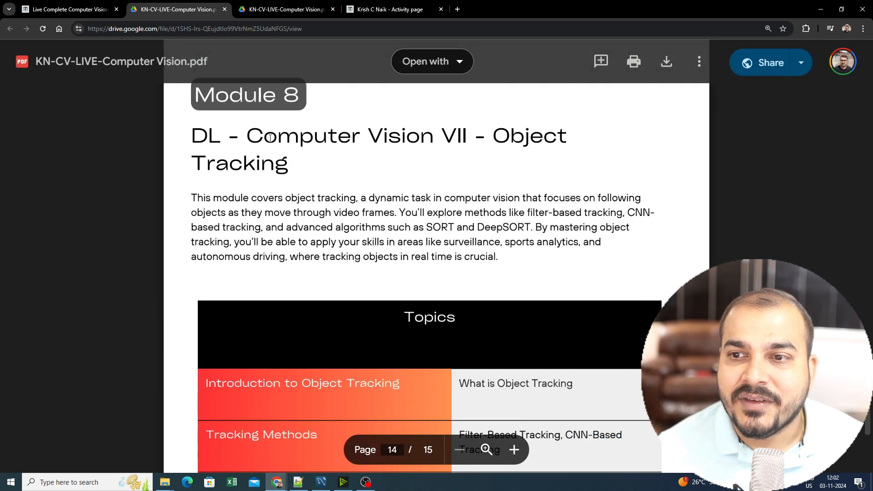
pyautogui.scroll(-3)
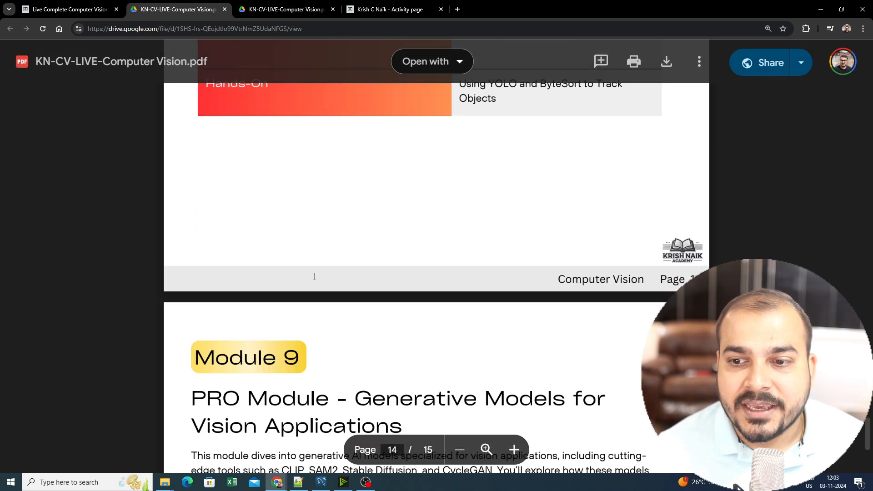
pyautogui.scroll(-3)
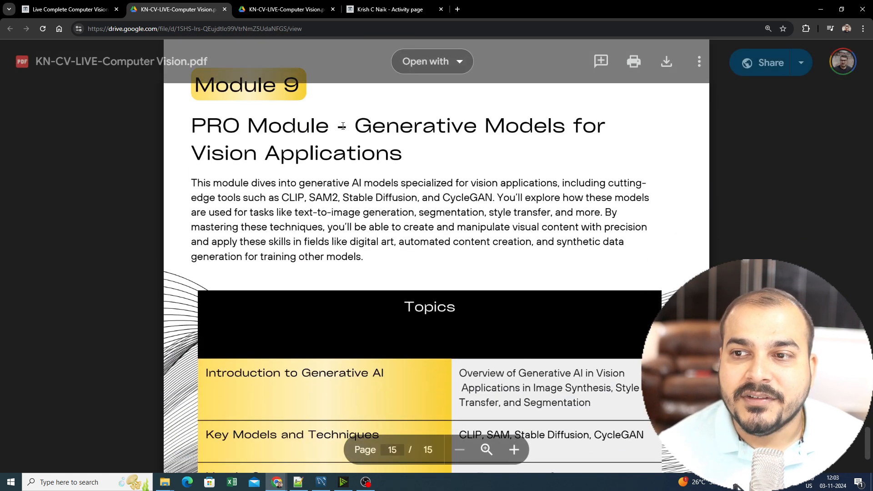
pyautogui.scroll(-3)
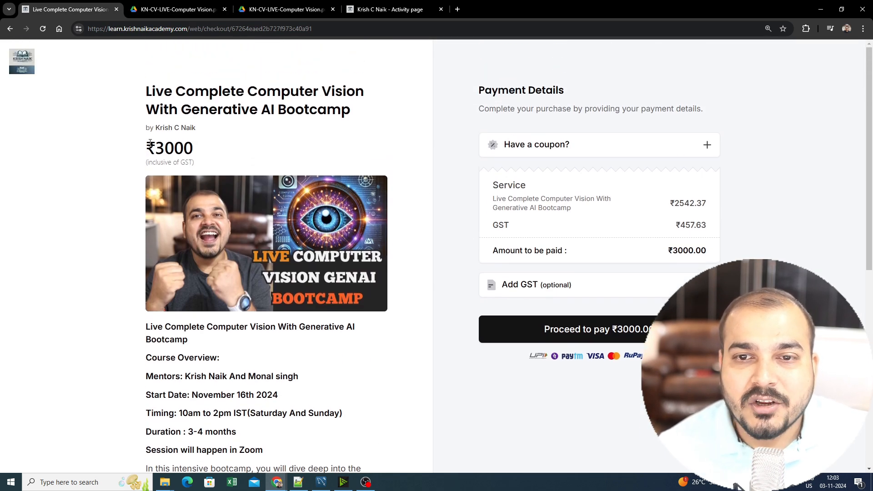
# Highlight the ₹3000 price and its ₹2542.37 service plus ₹457.63 GST breakdown in Payment Details
pyautogui.doubleClick(169, 147)
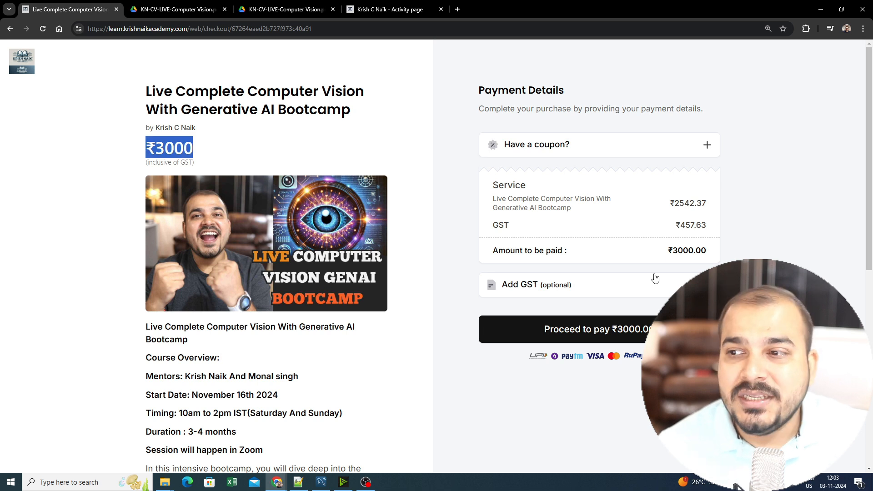
pyautogui.scroll(-3)
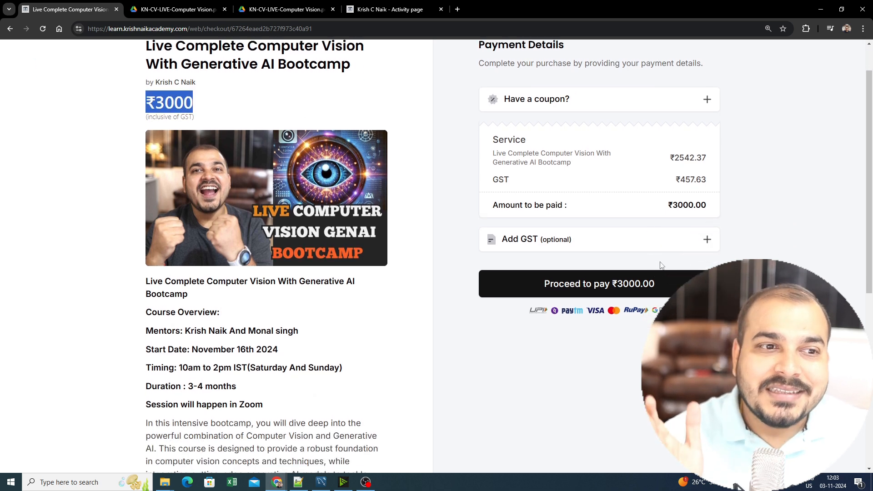
pyautogui.moveTo(662, 229)
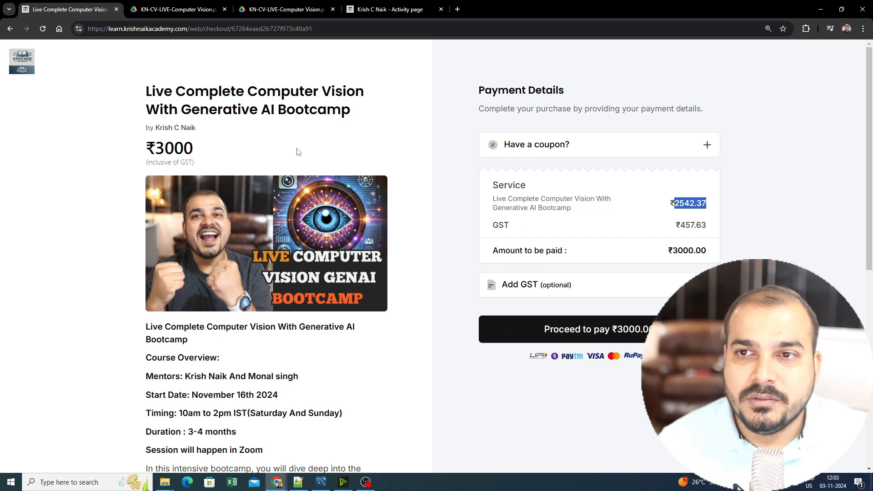
pyautogui.click(390, 9)
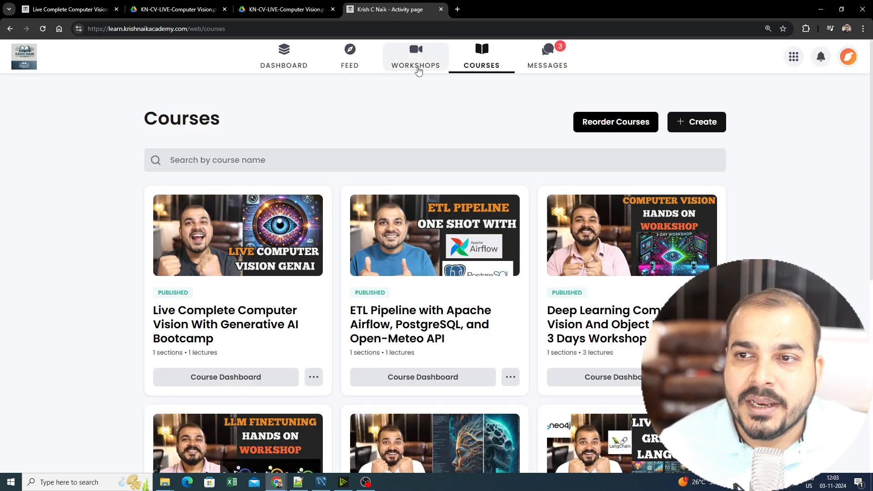
pyautogui.moveTo(349, 55)
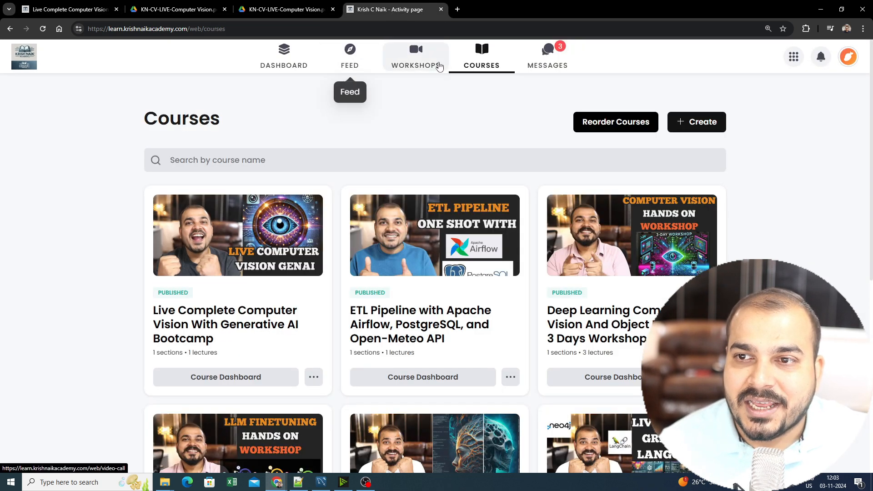
pyautogui.moveTo(546, 65)
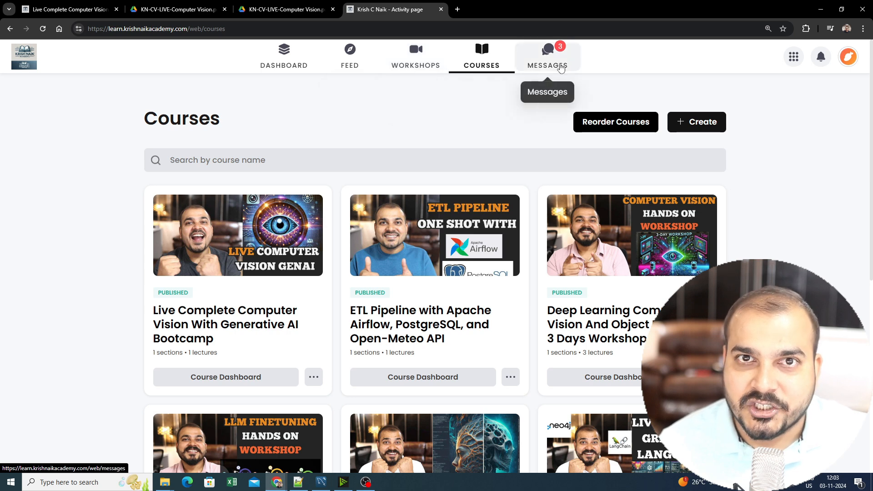
pyautogui.moveTo(551, 65)
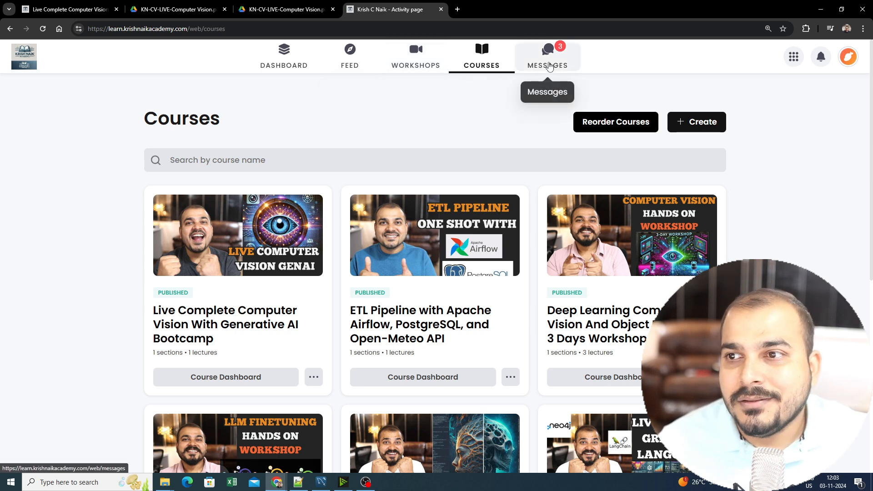
# Go to Messages to see the Live Complete Computer Vision With GENAI Community chat
pyautogui.click(548, 55)
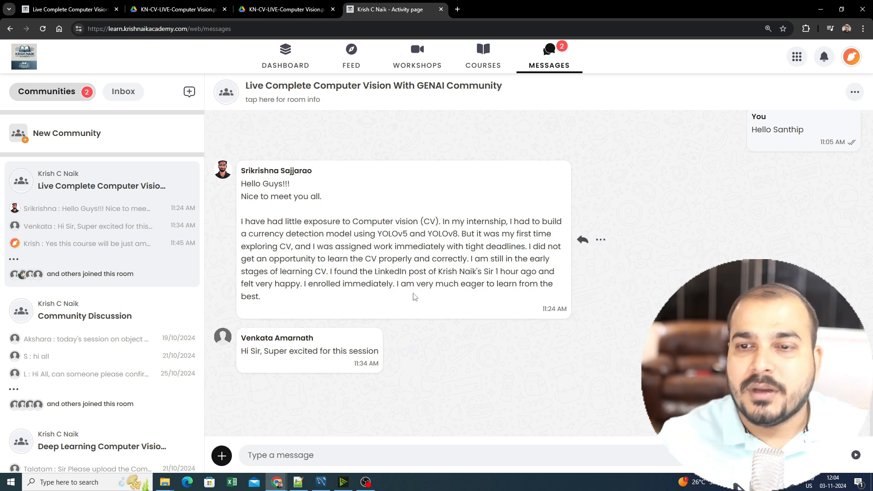
pyautogui.moveTo(438, 336)
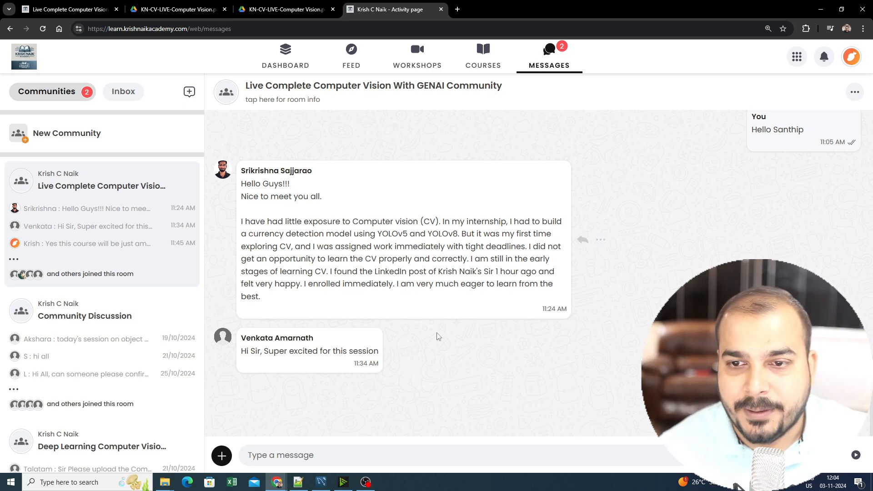
pyautogui.scroll(-3)
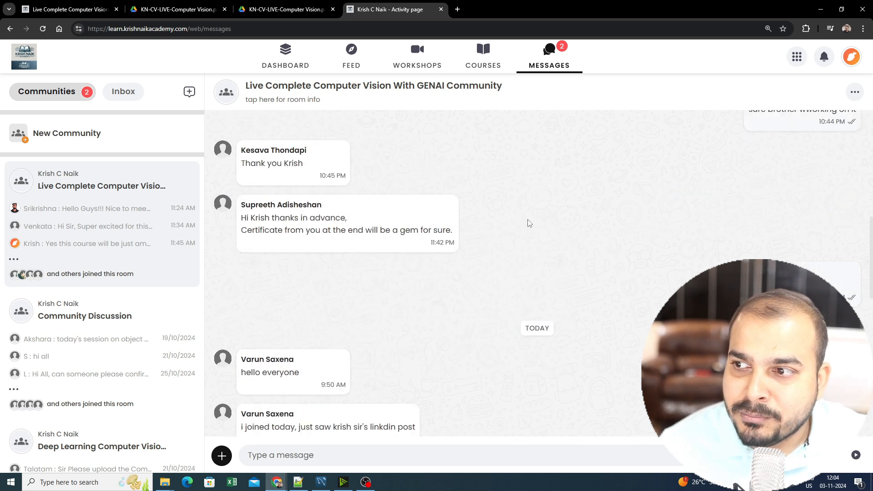
pyautogui.scroll(-3)
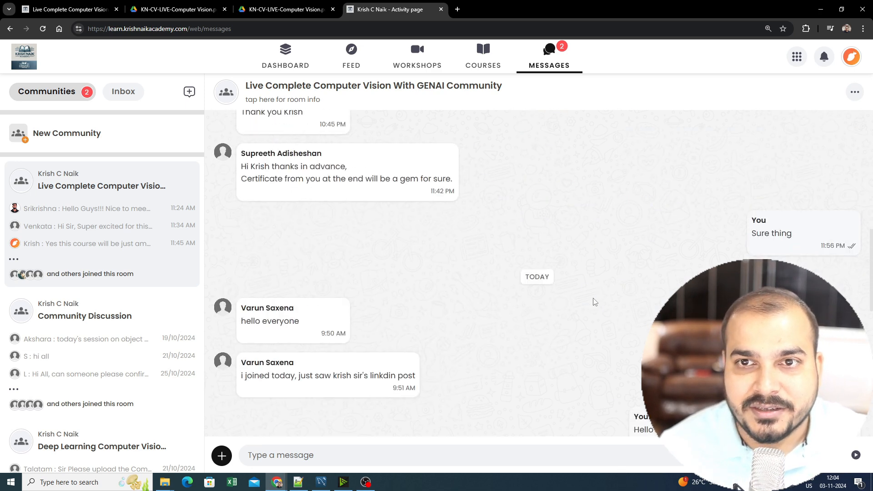
pyautogui.scroll(-3)
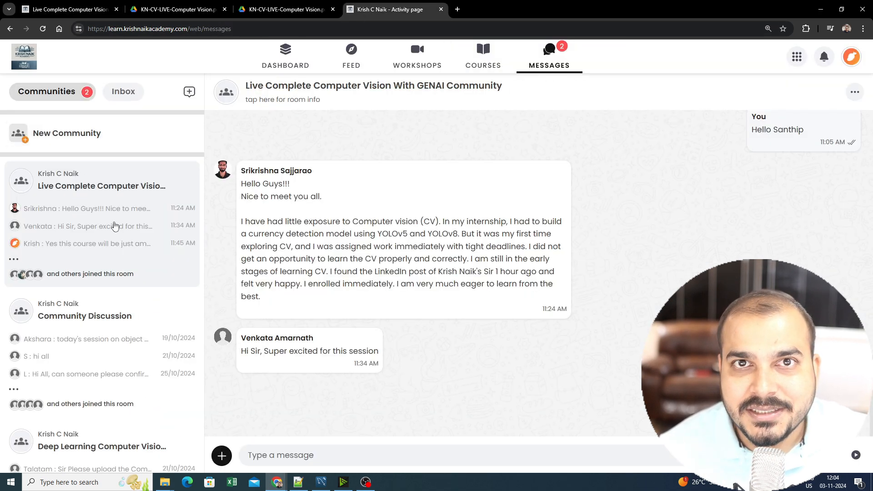
pyautogui.scroll(-3)
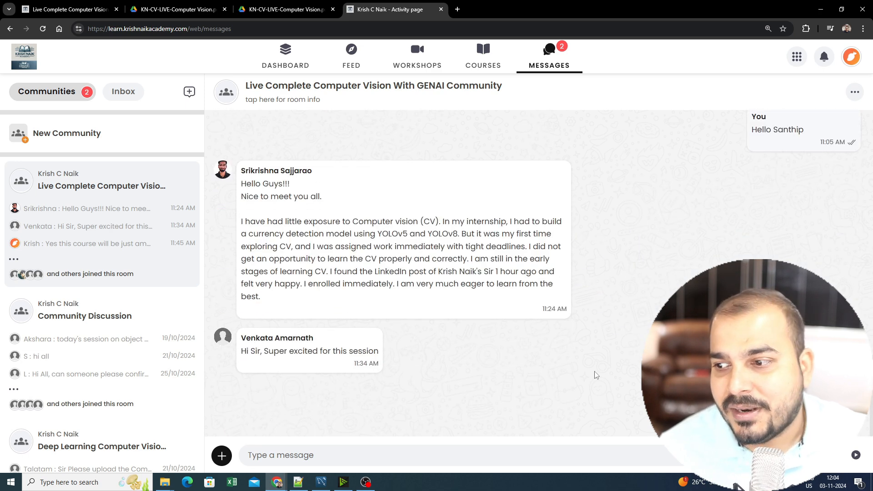
pyautogui.moveTo(634, 241)
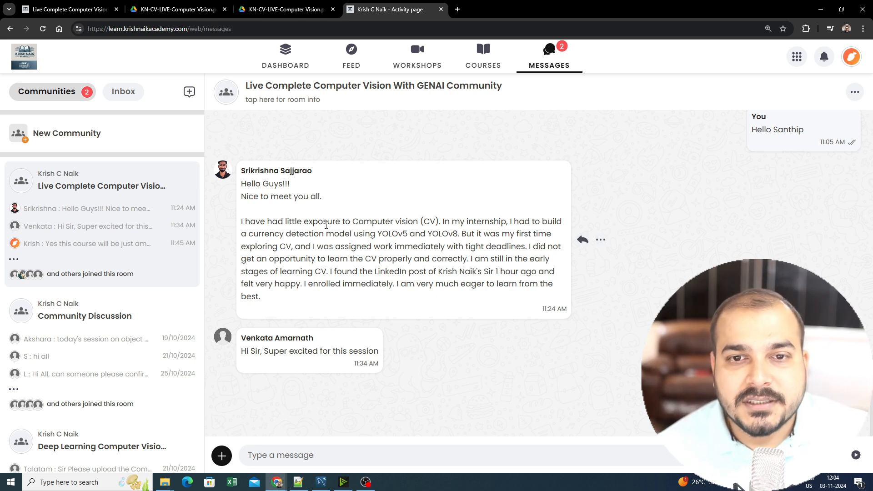
pyautogui.moveTo(418, 55)
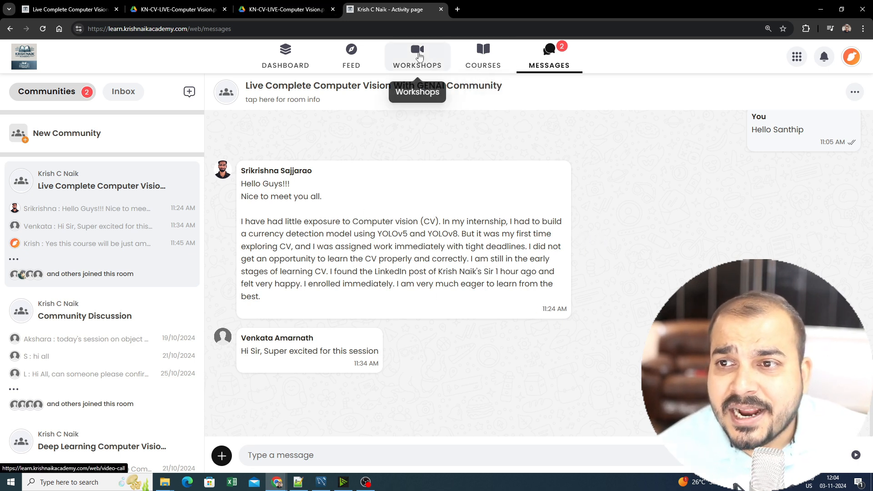
# Go to the Workshops page, which shows no upcoming workshops
pyautogui.click(418, 55)
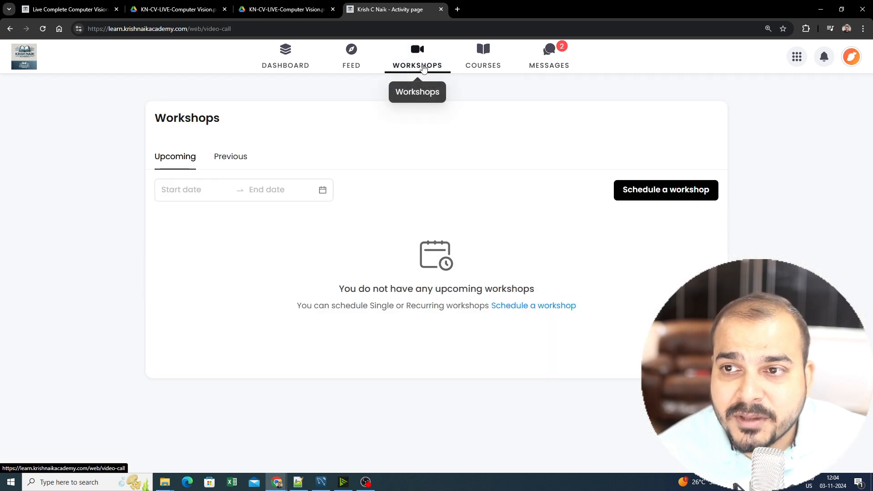
pyautogui.moveTo(407, 81)
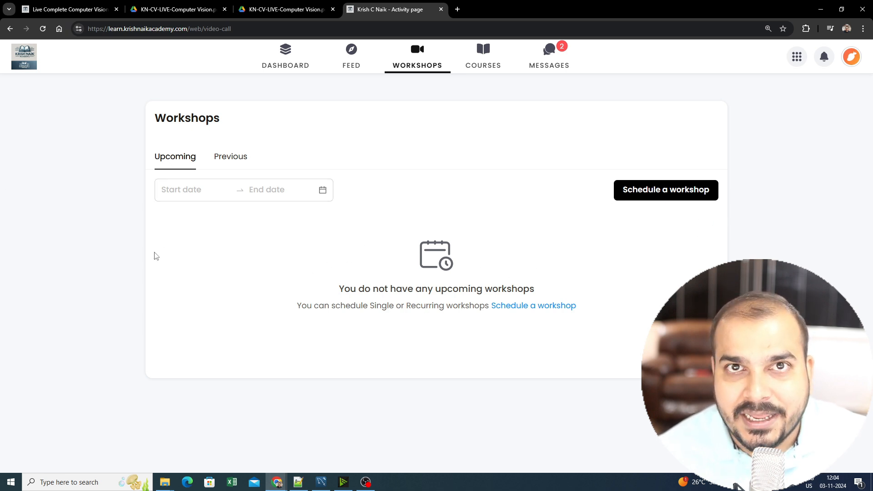
pyautogui.moveTo(793, 234)
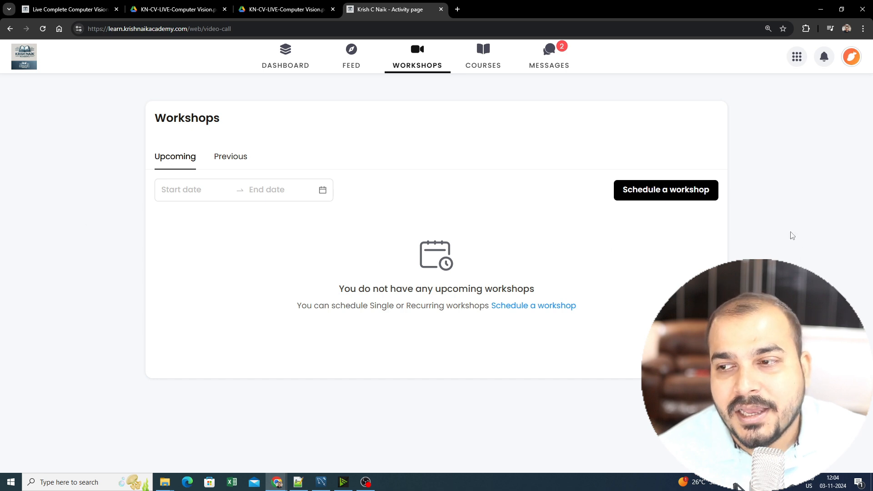
pyautogui.moveTo(659, 239)
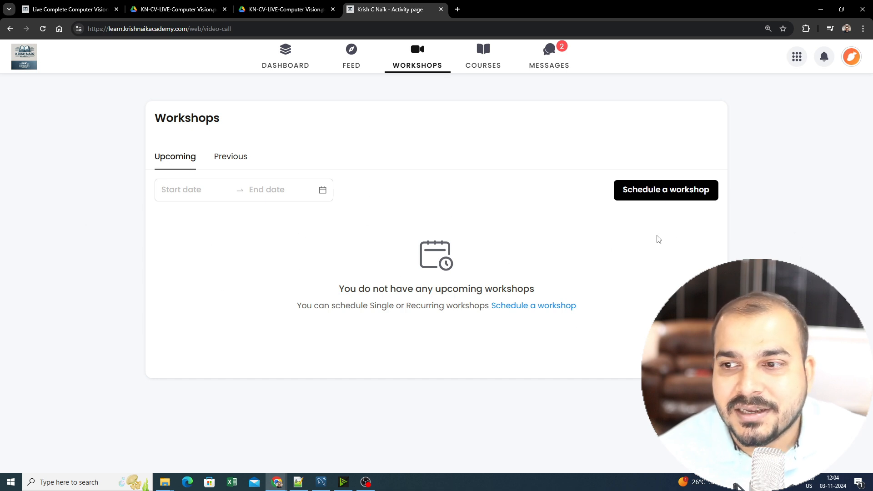
pyautogui.moveTo(656, 216)
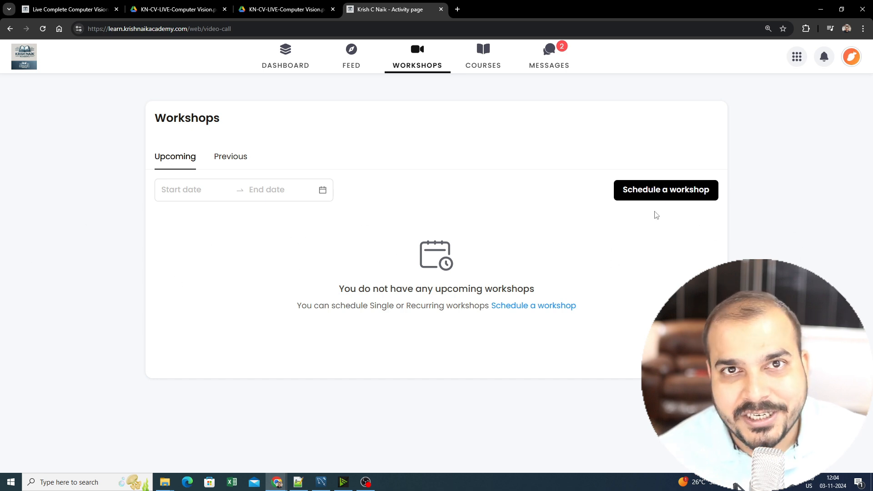
pyautogui.moveTo(108, 166)
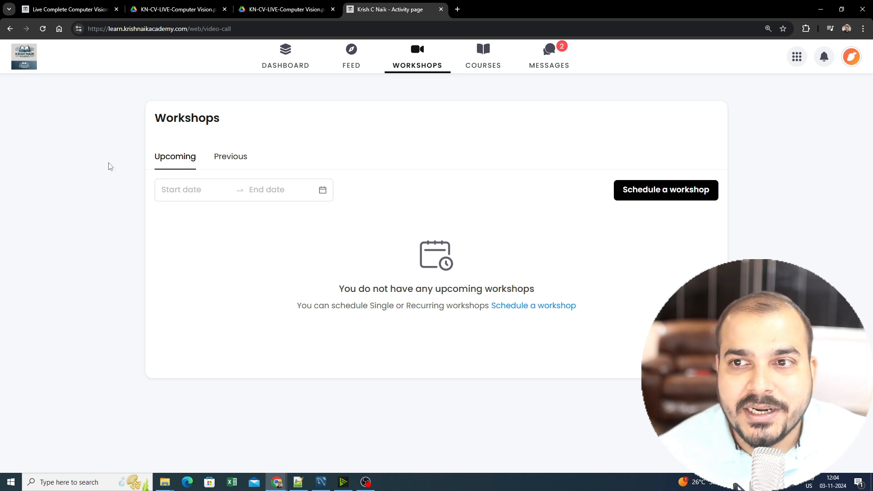
pyautogui.moveTo(459, 197)
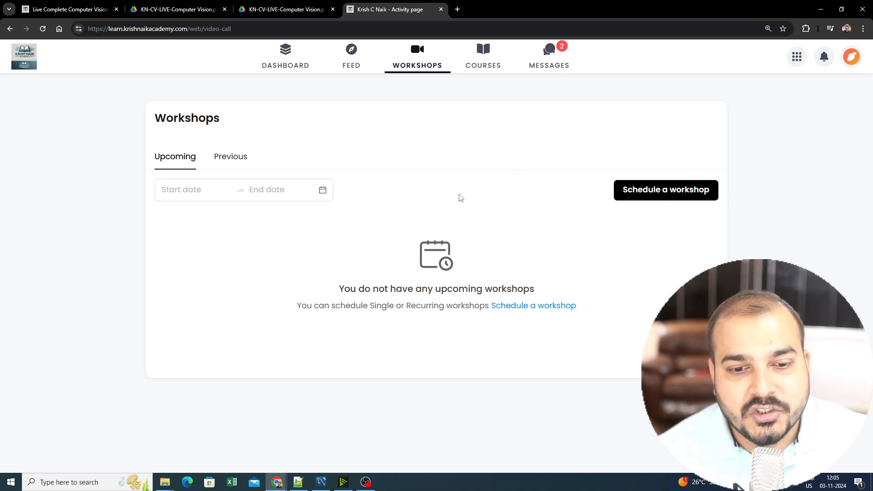
pyautogui.moveTo(354, 203)
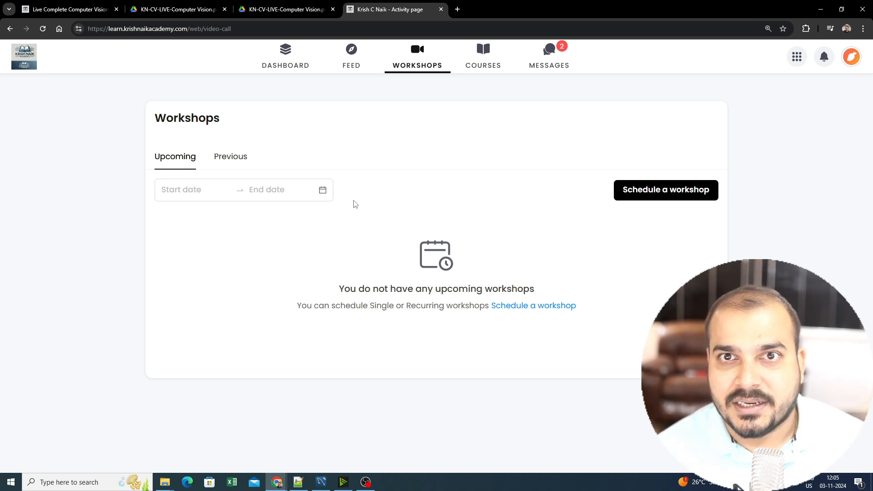
pyautogui.moveTo(492, 232)
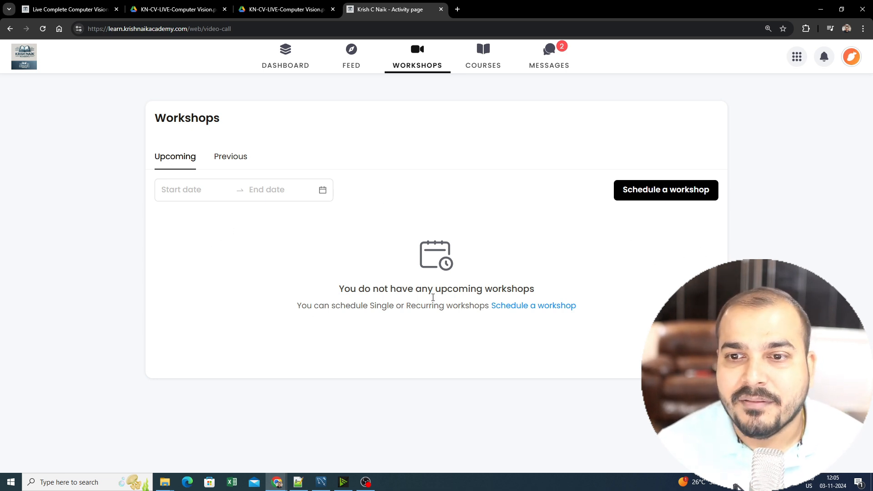
pyautogui.moveTo(316, 165)
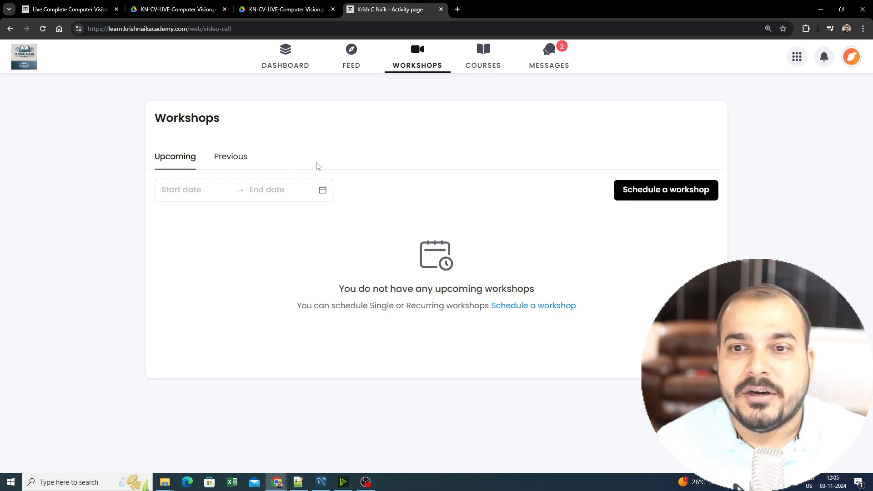
pyautogui.moveTo(483, 56)
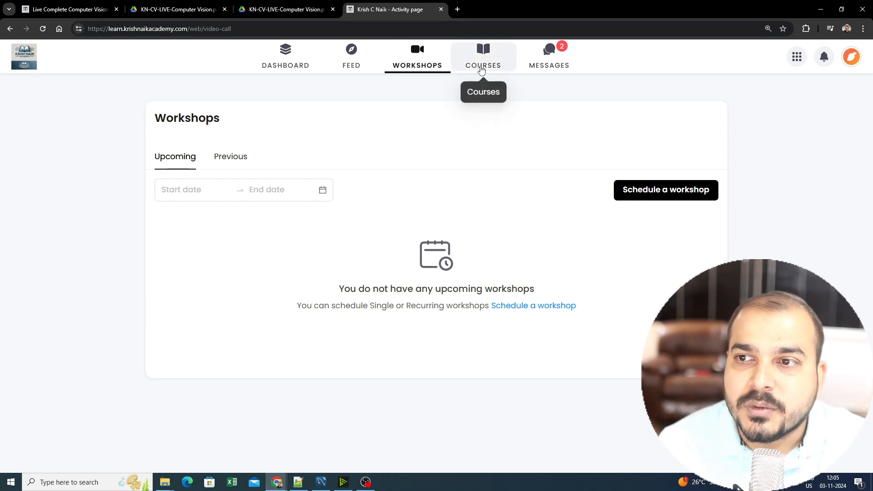
# Go to the Courses list headed by the Live Complete Computer Vision With Generative AI Bootcamp
pyautogui.click(483, 55)
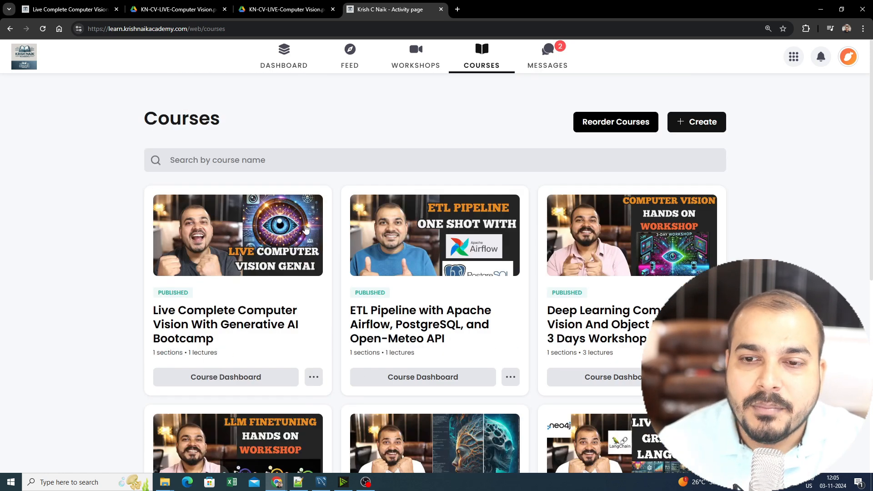
pyautogui.moveTo(283, 314)
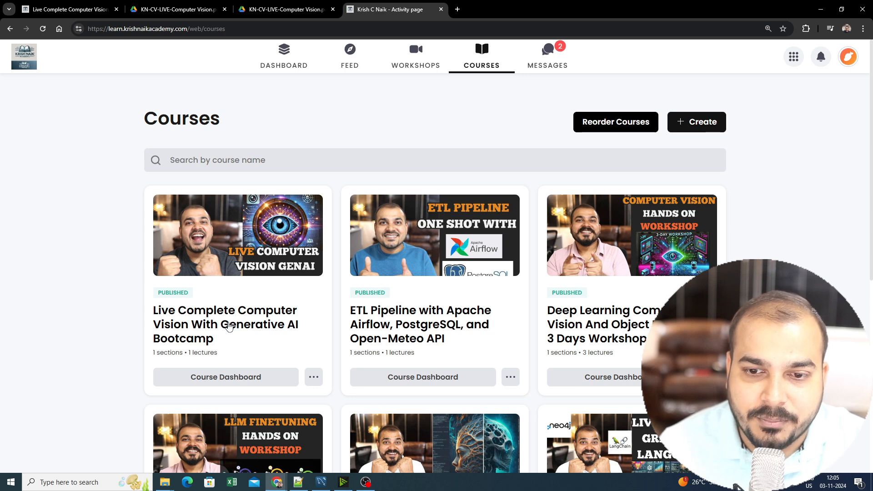
pyautogui.scroll(-3)
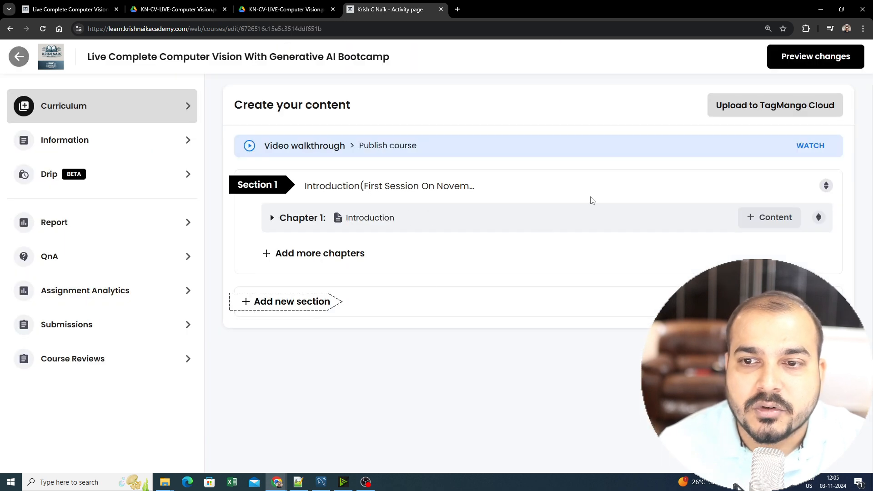
pyautogui.moveTo(355, 202)
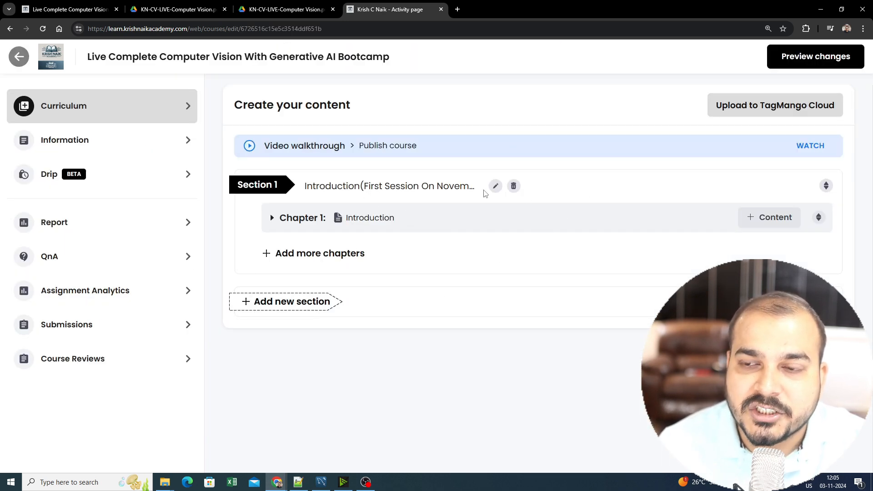
pyautogui.moveTo(137, 252)
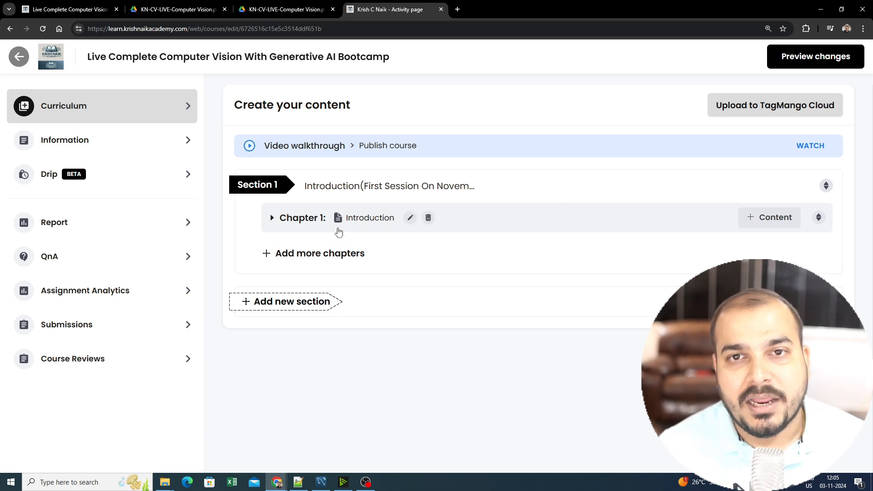
pyautogui.moveTo(389, 176)
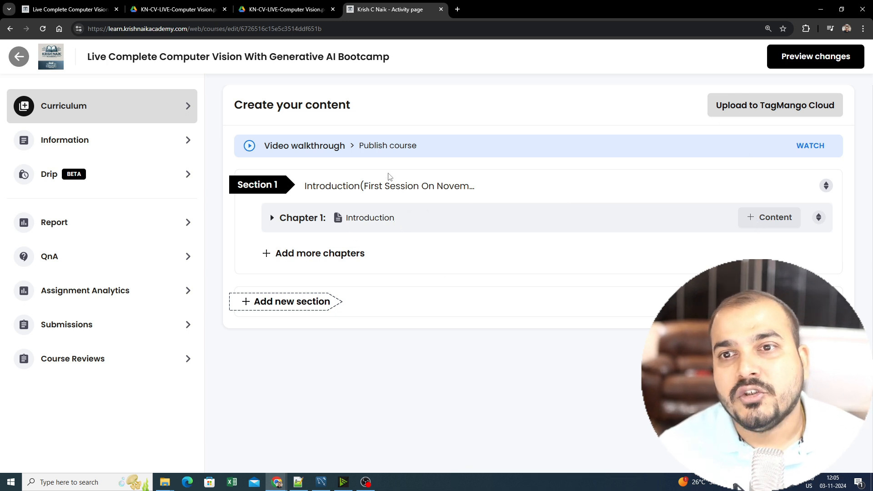
pyautogui.moveTo(312, 202)
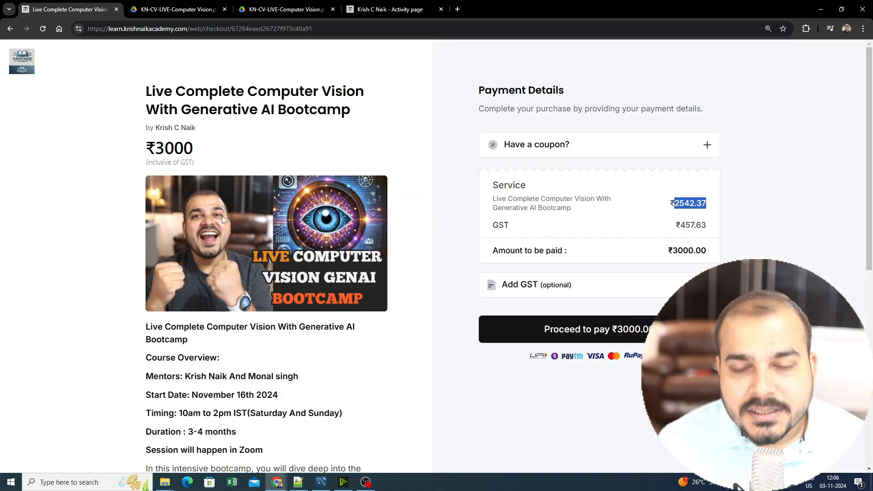
pyautogui.moveTo(242, 237)
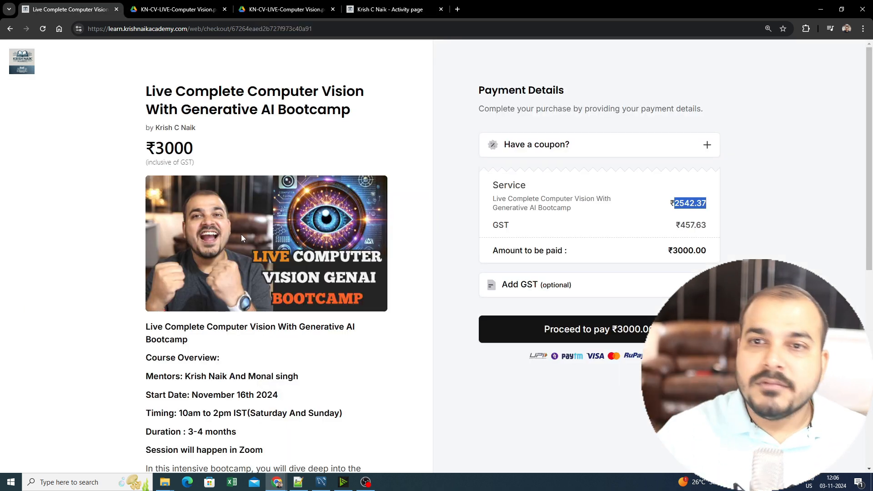